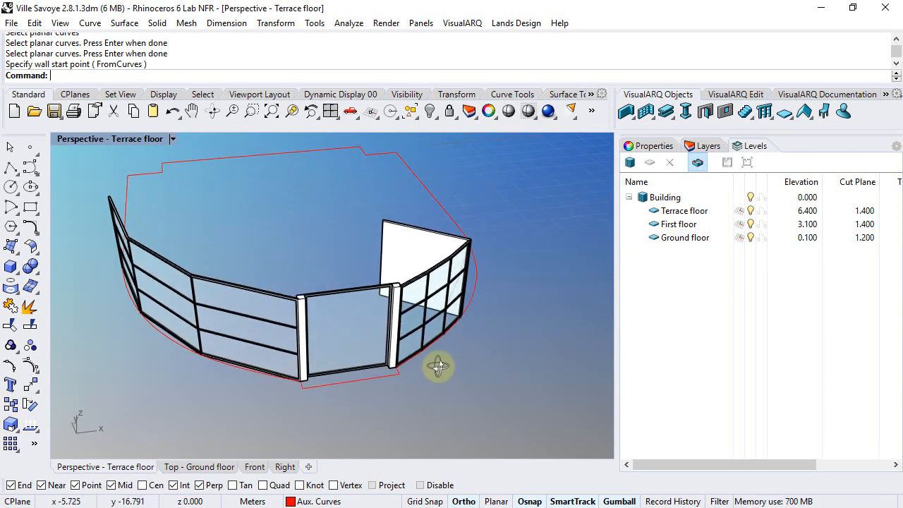
Orbit around the curved terrace walls and bring up the Curtain Wall command flyout
{"action": "left_click_drag", "start_coordinate": [439, 367], "coordinate": [285, 295]}
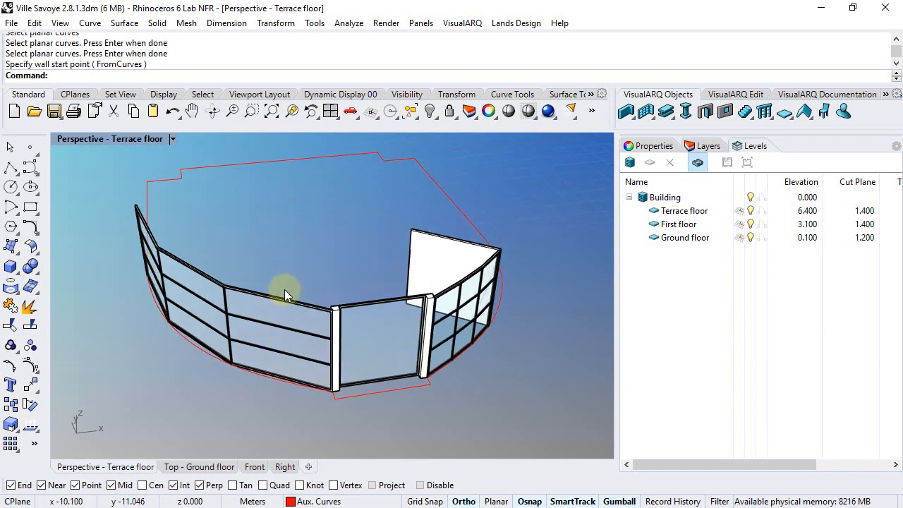
{"action": "mouse_move", "coordinate": [373, 217]}
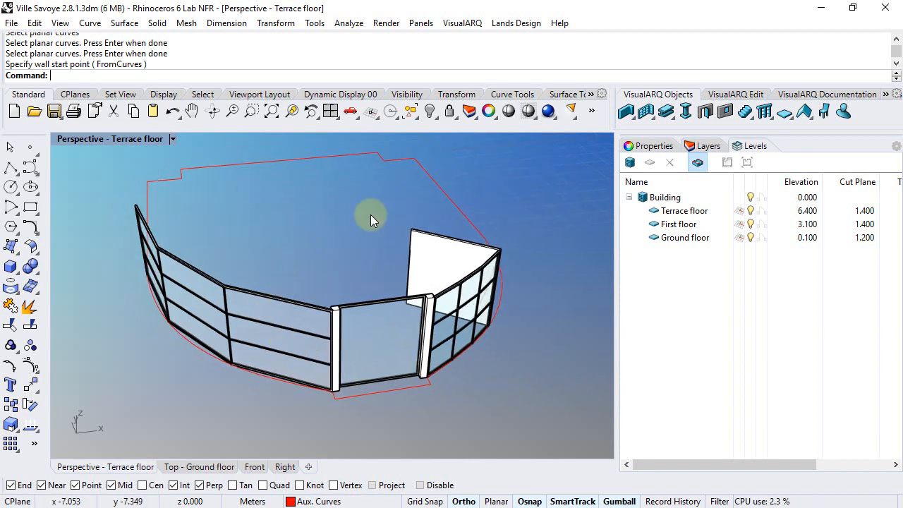
{"action": "left_click", "coordinate": [646, 111]}
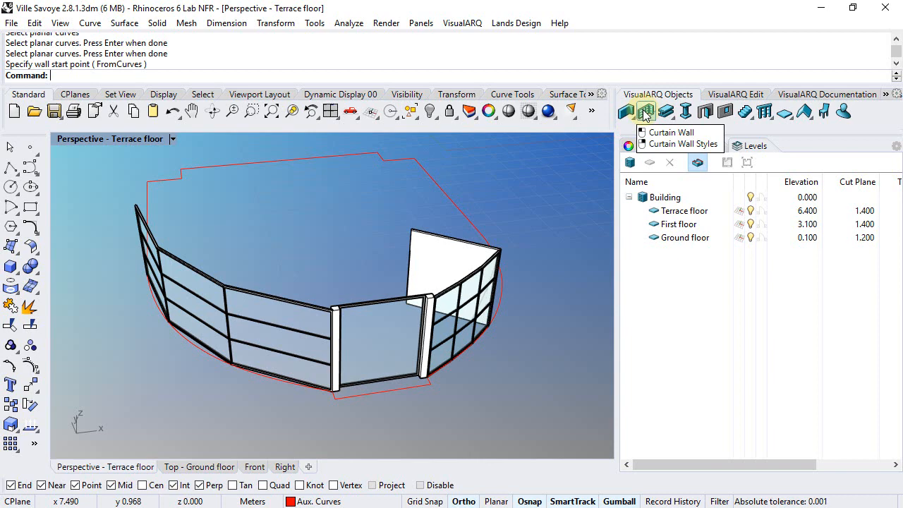
In Curtain Wall Styles, create a new style named 'Ground floor' and expand its components
{"action": "left_click", "coordinate": [681, 144]}
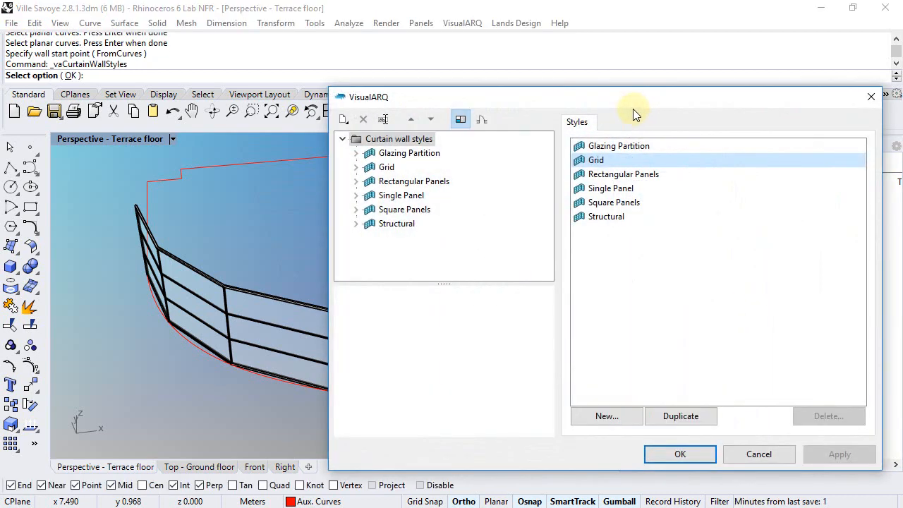
{"action": "mouse_move", "coordinate": [474, 243]}
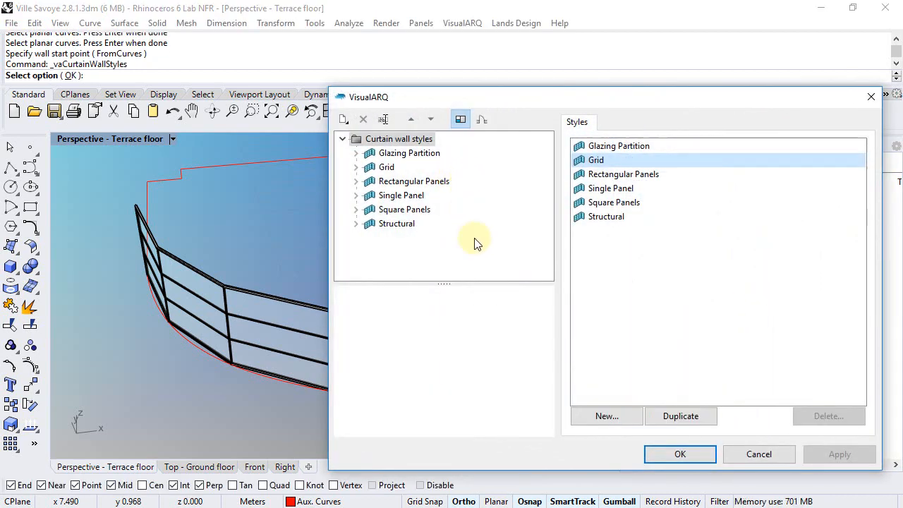
{"action": "mouse_move", "coordinate": [539, 296]}
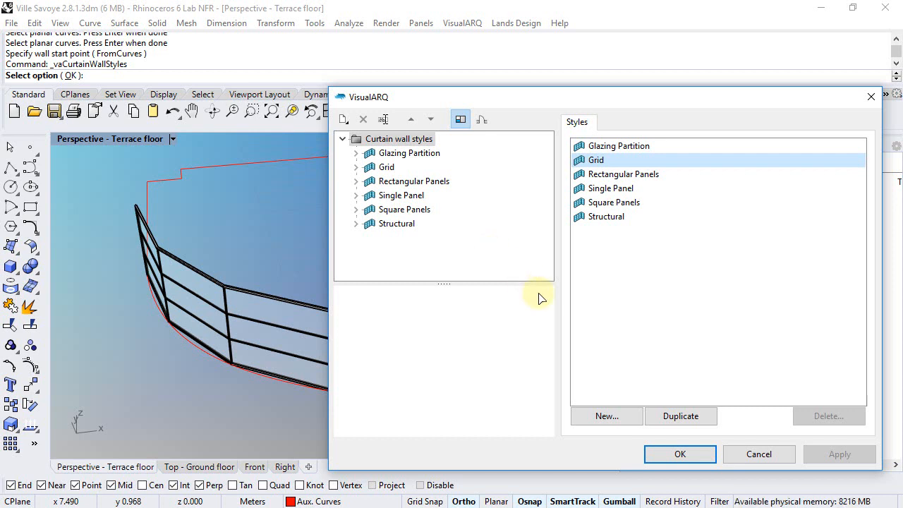
{"action": "left_click", "coordinate": [606, 414]}
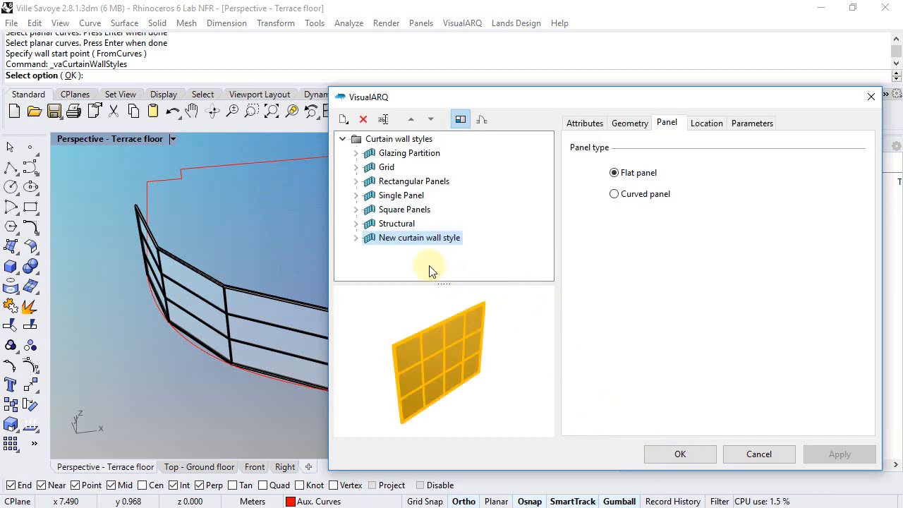
{"action": "double_click", "coordinate": [419, 237]}
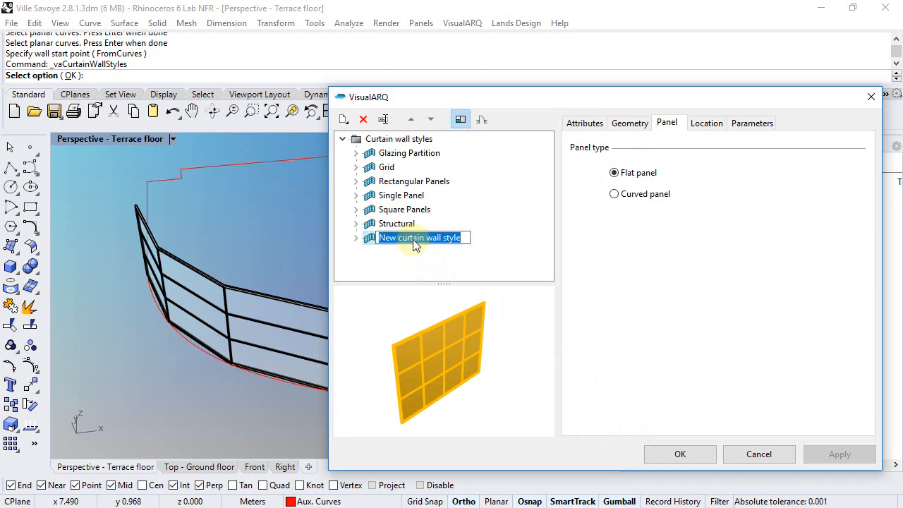
{"action": "type", "text": "Grou"}
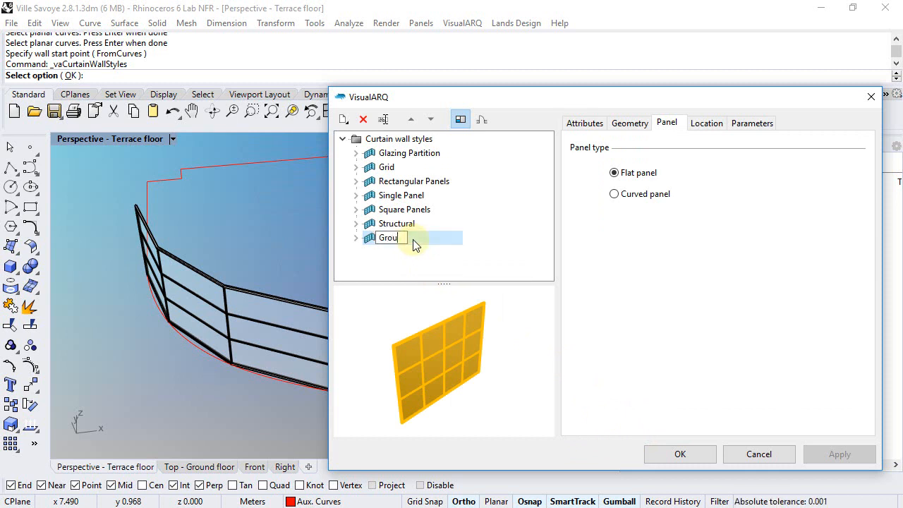
{"action": "type", "text": "Ground floor"}
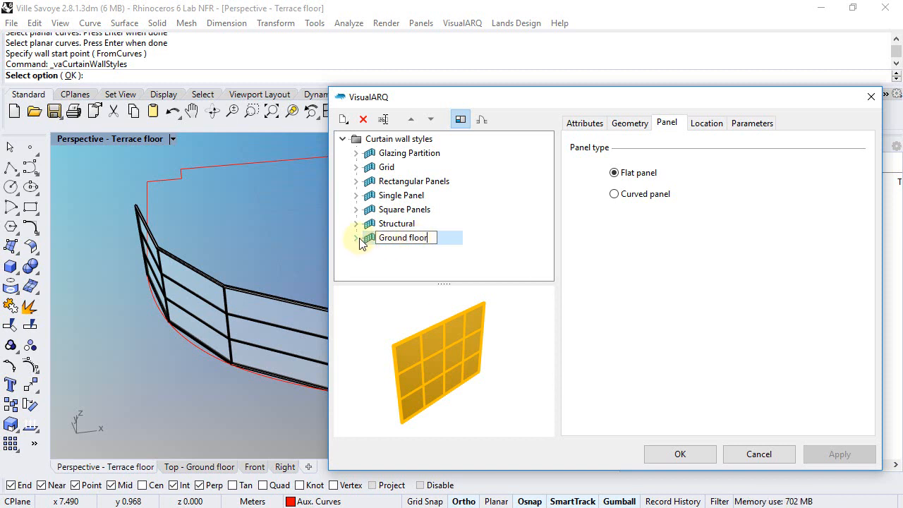
{"action": "left_click", "coordinate": [356, 223]}
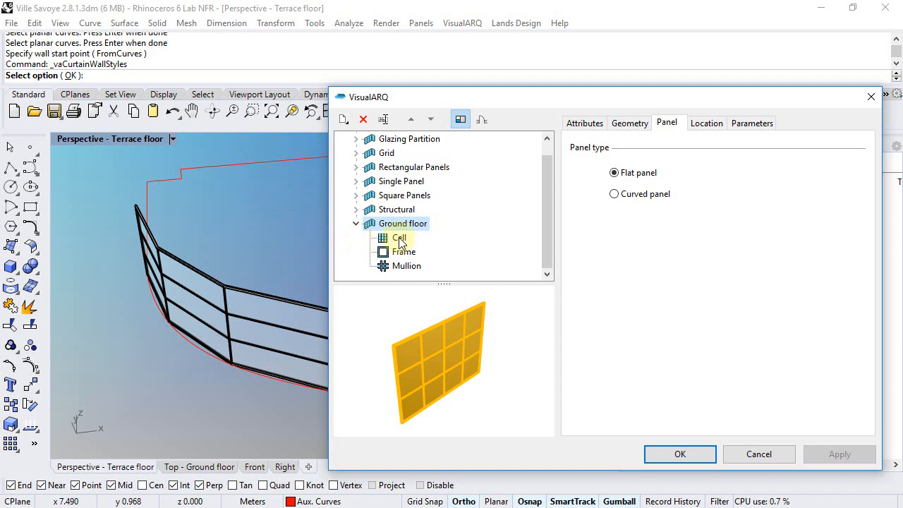
Review Ground floor's cell divisions, 0.050 frames and 0.025 mullions, returning to the cell settings
{"action": "left_click", "coordinate": [399, 237]}
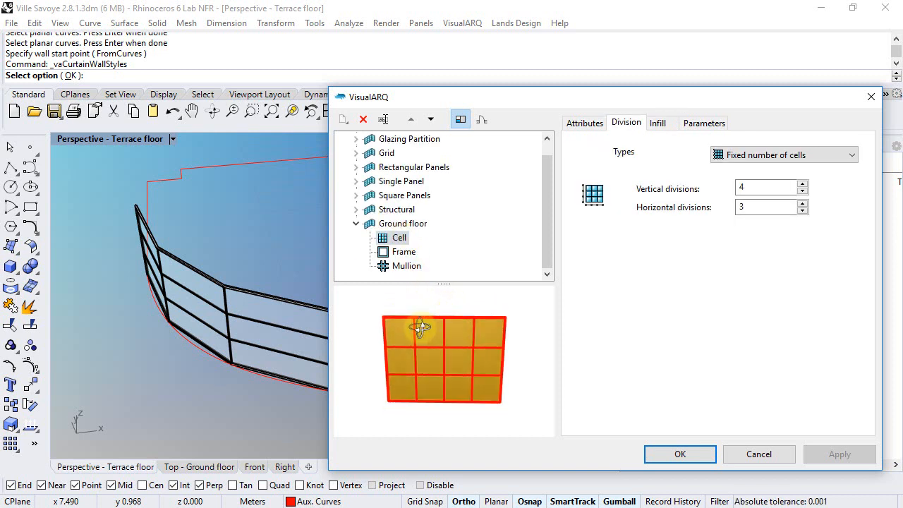
{"action": "left_click", "coordinate": [403, 251]}
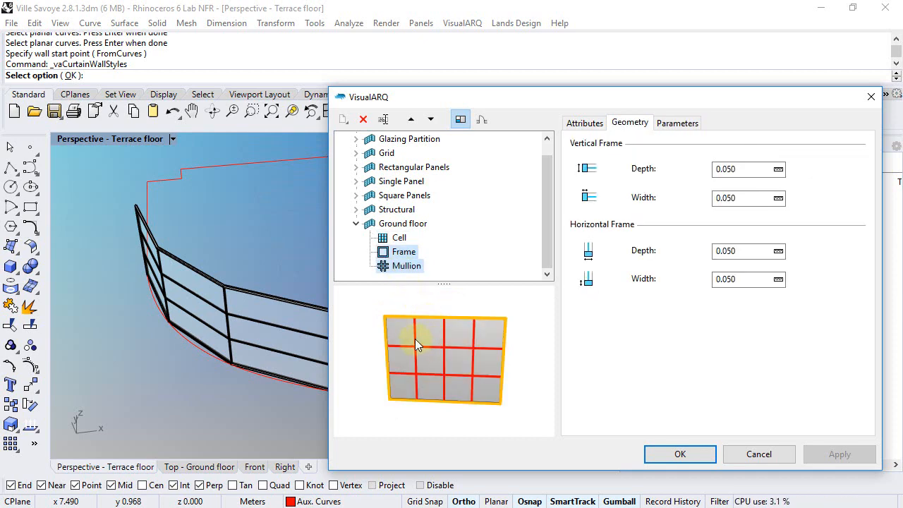
{"action": "left_click", "coordinate": [407, 266]}
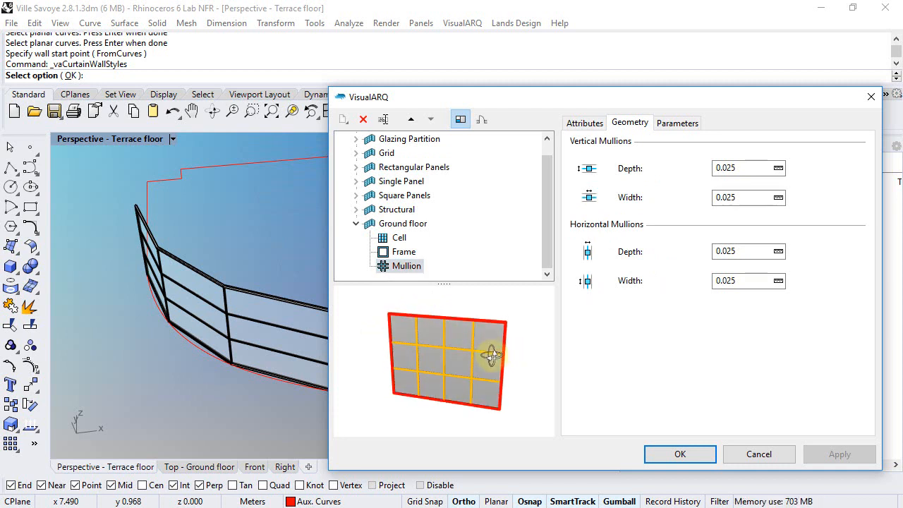
{"action": "left_click", "coordinate": [400, 237]}
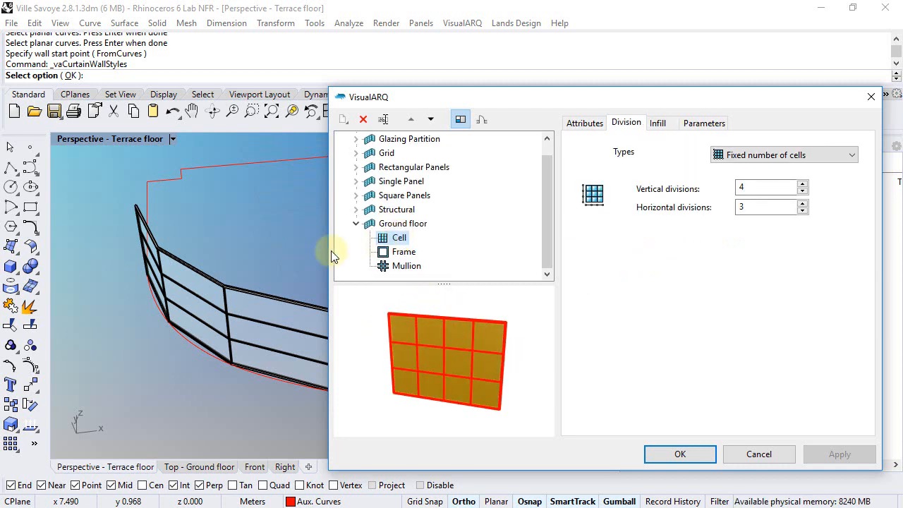
{"action": "mouse_move", "coordinate": [287, 402]}
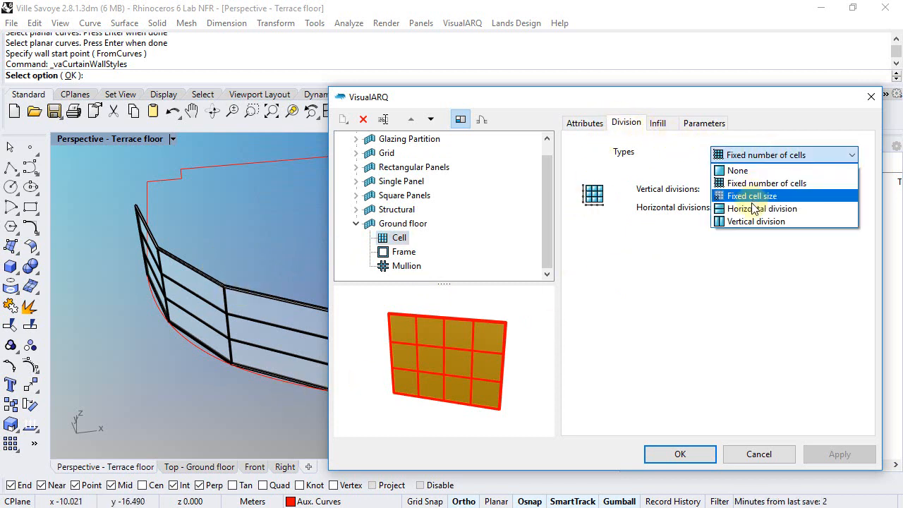
Divide the panel horizontally into two rows and size Cell 01 at 0.700 high
{"action": "left_click", "coordinate": [762, 208]}
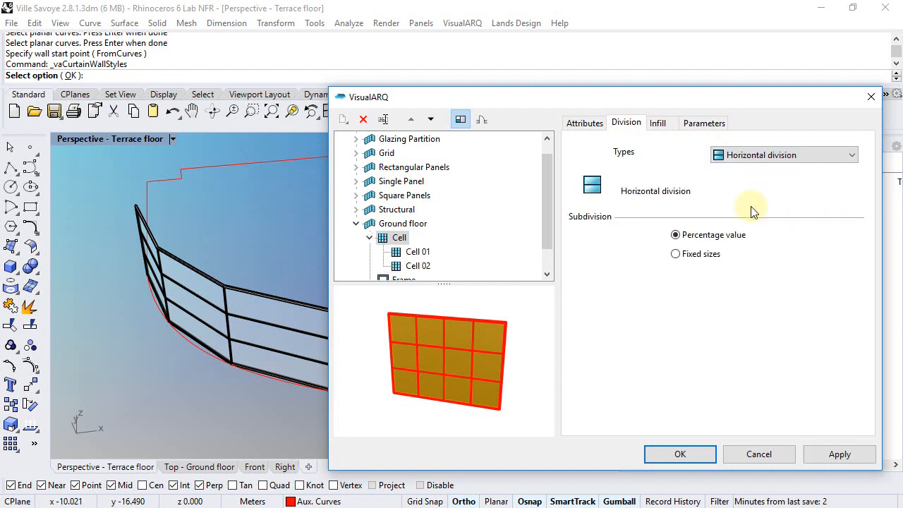
{"action": "left_click", "coordinate": [417, 251]}
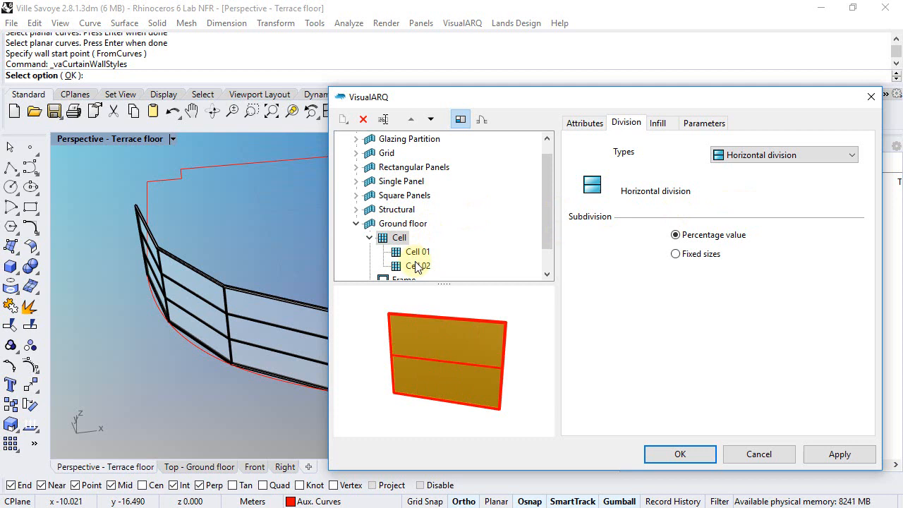
{"action": "mouse_move", "coordinate": [669, 271]}
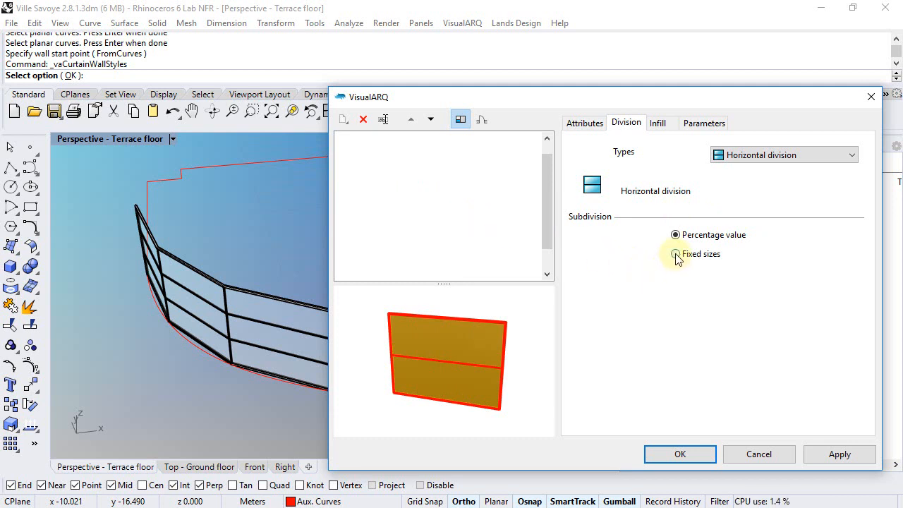
{"action": "left_click", "coordinate": [674, 254]}
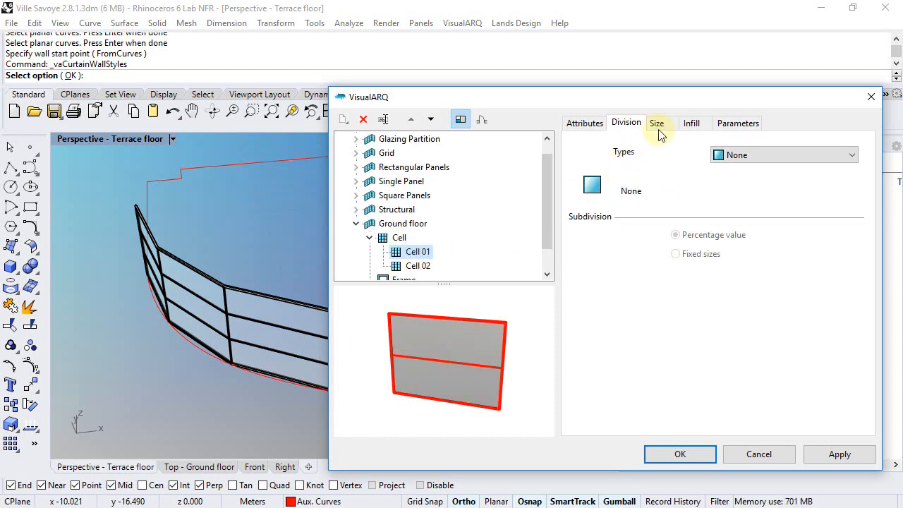
{"action": "left_click", "coordinate": [657, 122]}
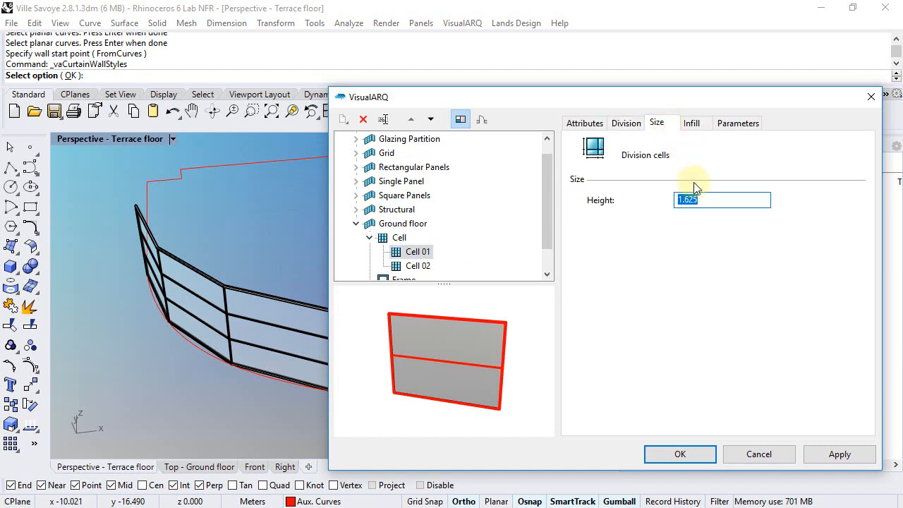
{"action": "mouse_move", "coordinate": [641, 205]}
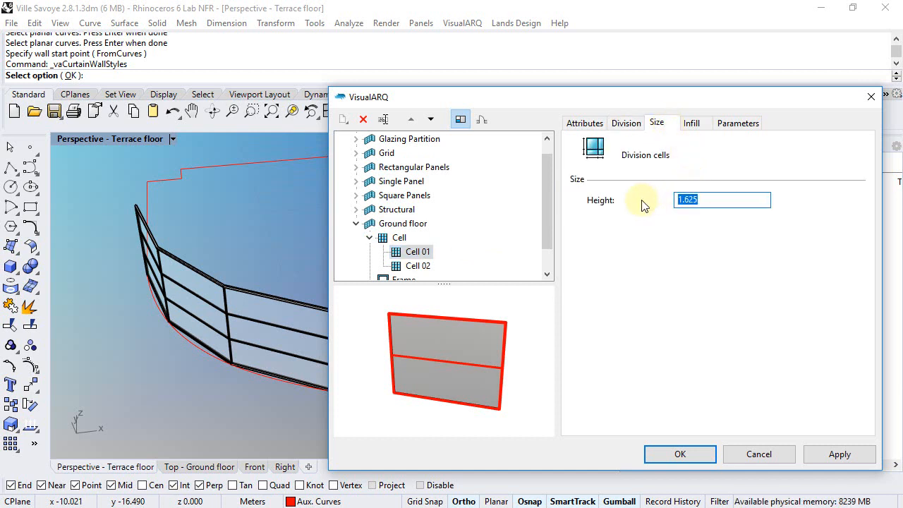
{"action": "type", "text": "0.700"}
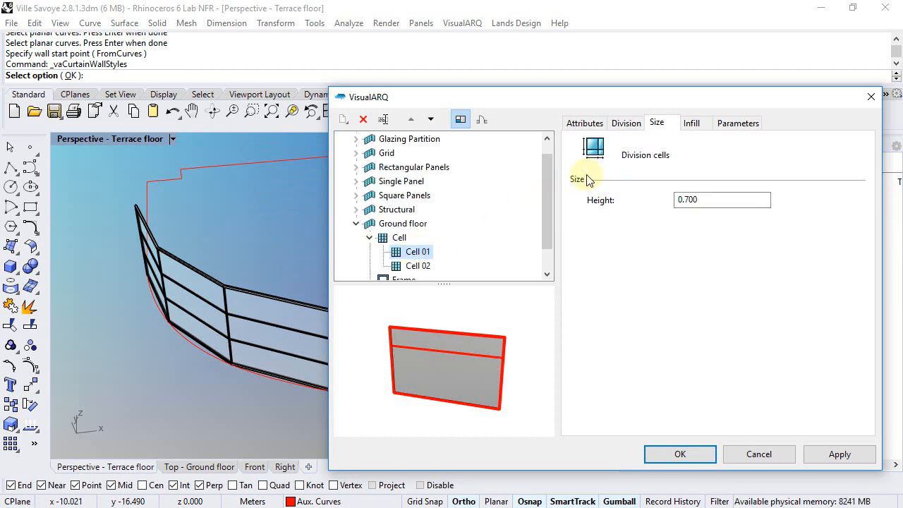
{"action": "left_click", "coordinate": [627, 123]}
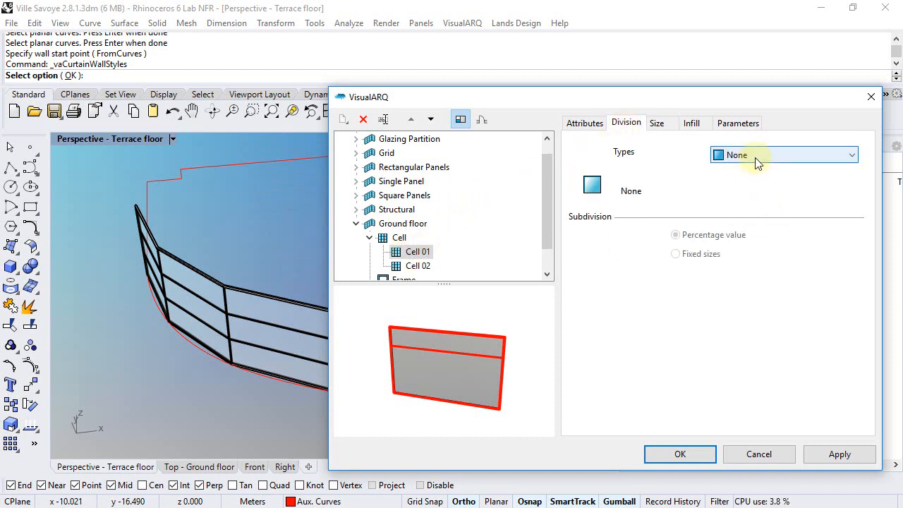
Give Cell 01 fixed cell size divisions 0.180 wide by 0.700 high
{"action": "left_click", "coordinate": [783, 154]}
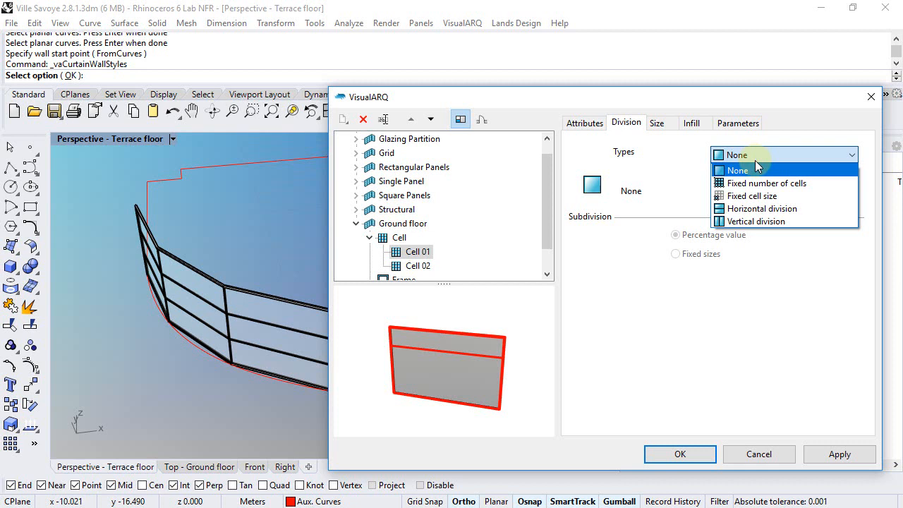
{"action": "mouse_move", "coordinate": [750, 195]}
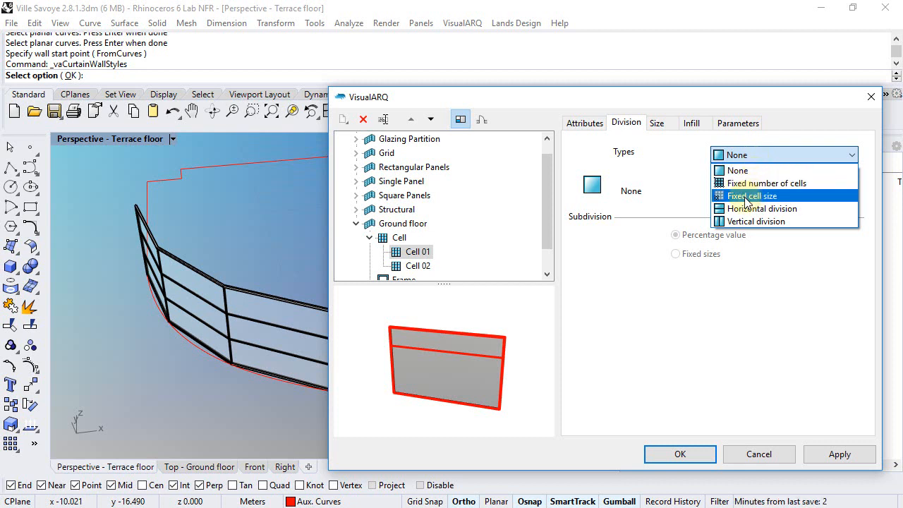
{"action": "left_click", "coordinate": [751, 195]}
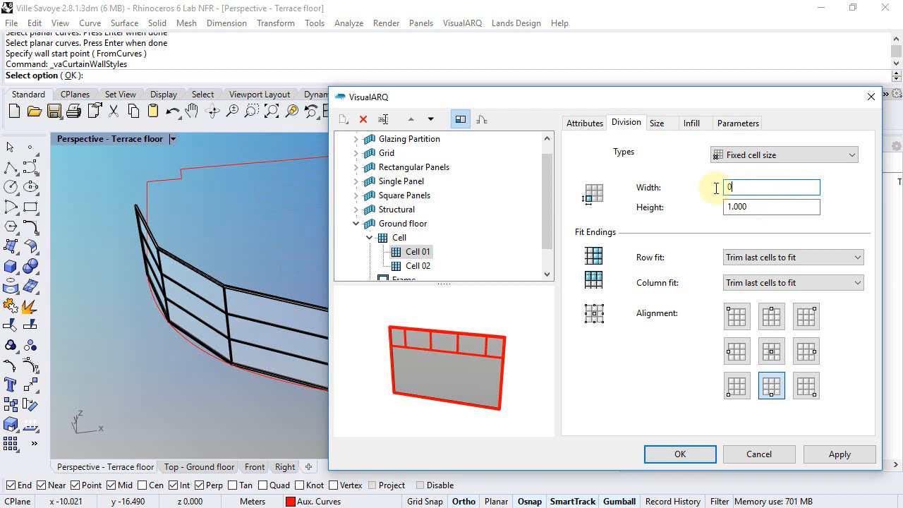
{"action": "type", "text": "0.18"}
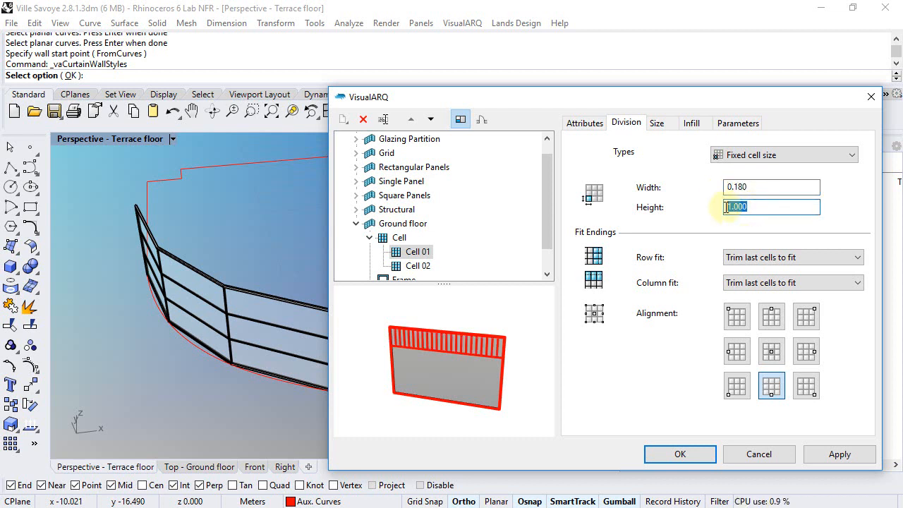
{"action": "type", "text": "0.7"}
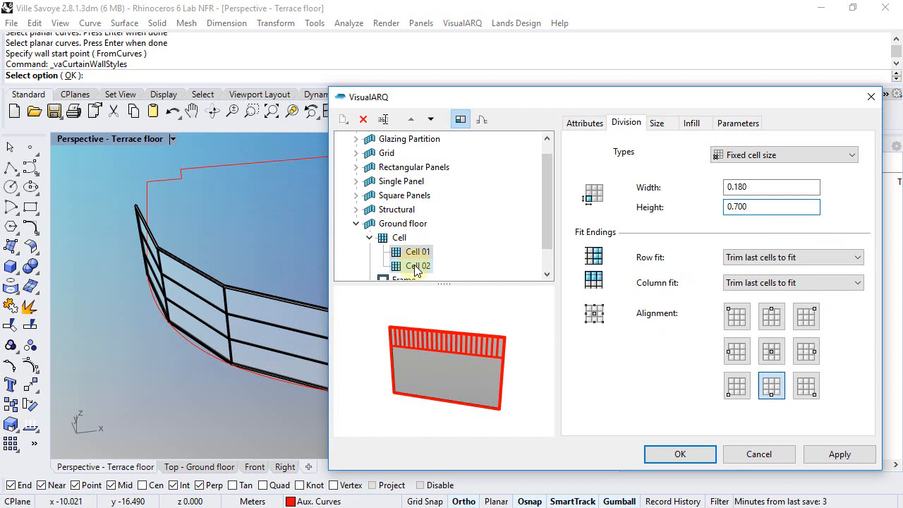
{"action": "left_click", "coordinate": [783, 153]}
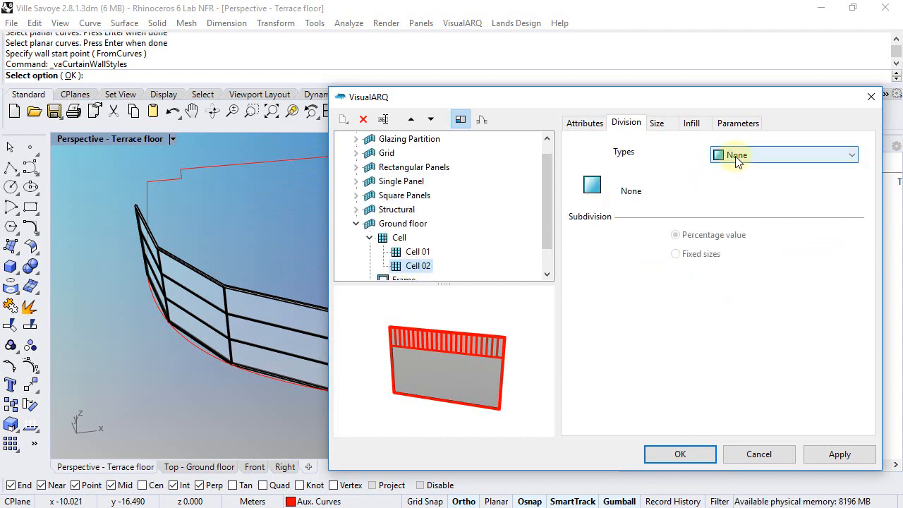
Give Cell 02 fixed 0.180-wide cells, move it ahead of Cell 01, and confirm the style
{"action": "left_click", "coordinate": [782, 154]}
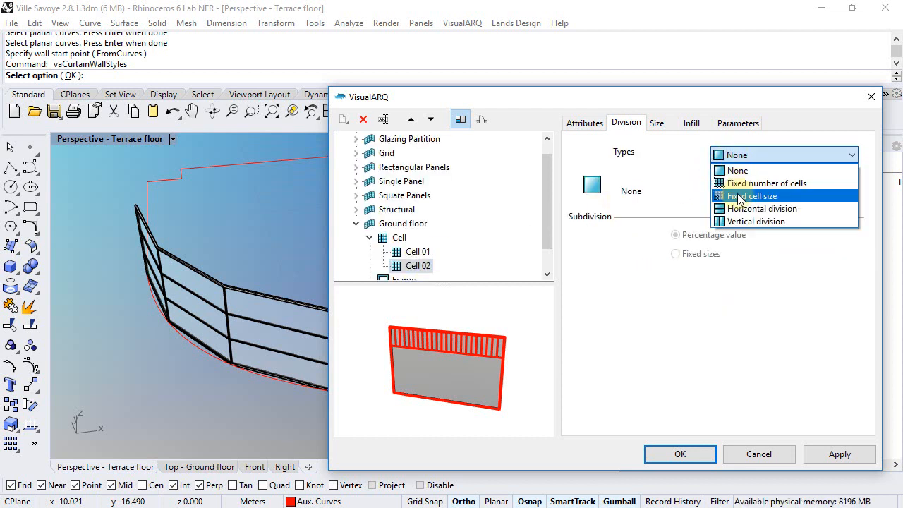
{"action": "left_click", "coordinate": [753, 194]}
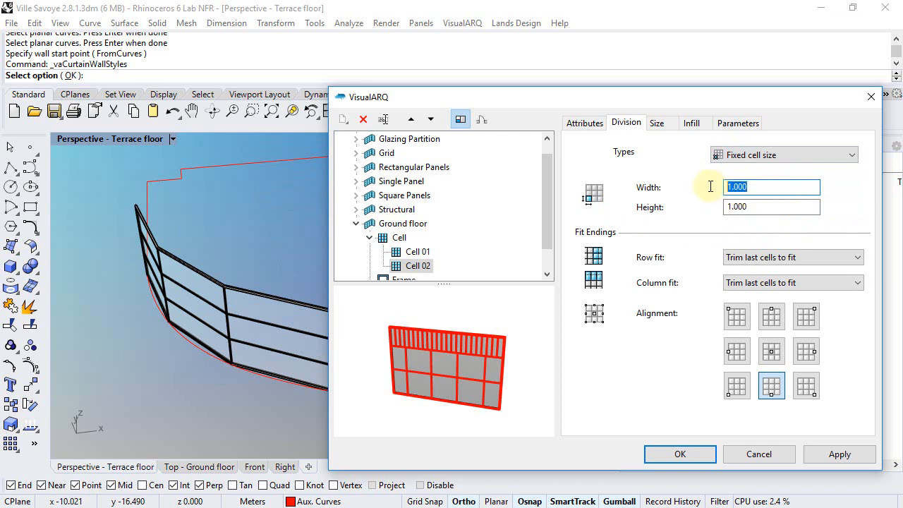
{"action": "type", "text": "0.180"}
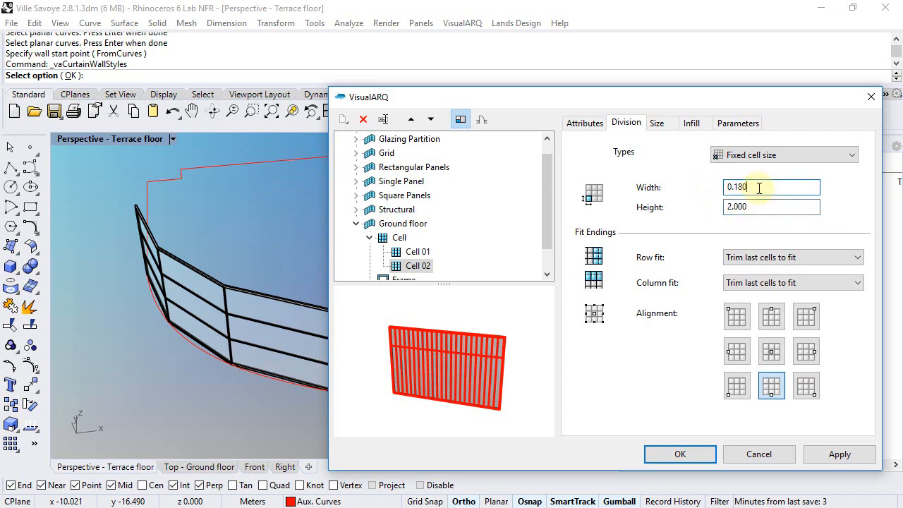
{"action": "mouse_move", "coordinate": [462, 353]}
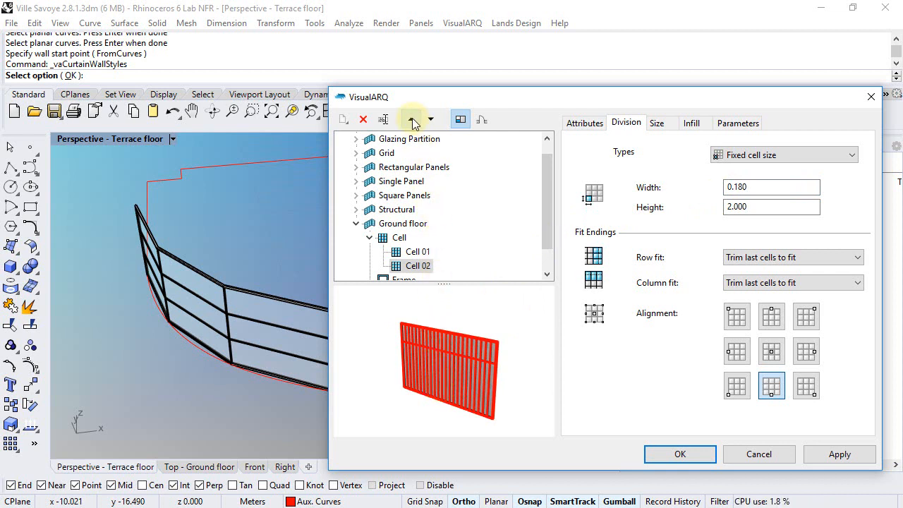
{"action": "left_click", "coordinate": [410, 119]}
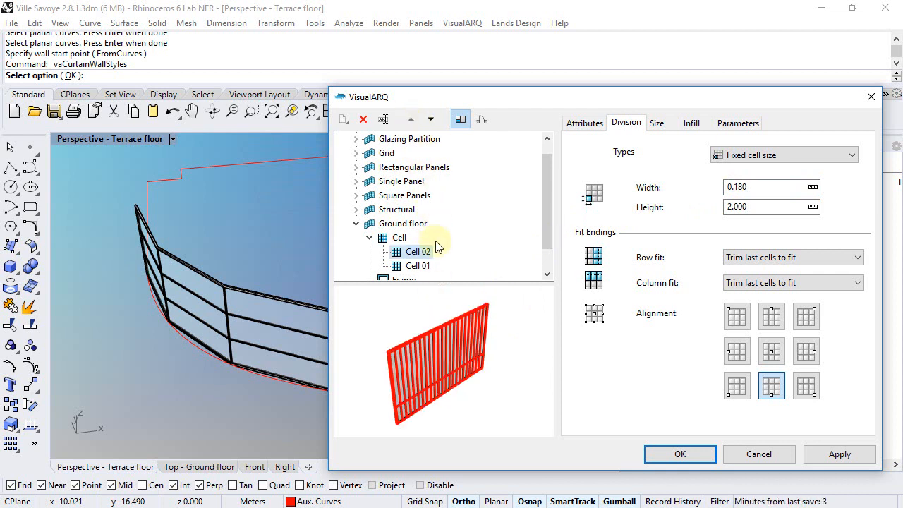
{"action": "left_click", "coordinate": [418, 251]}
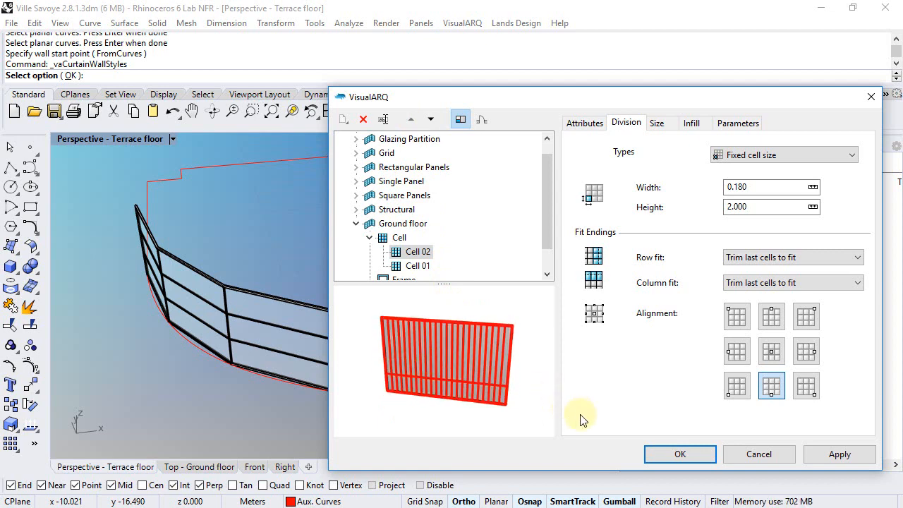
{"action": "left_click", "coordinate": [679, 454]}
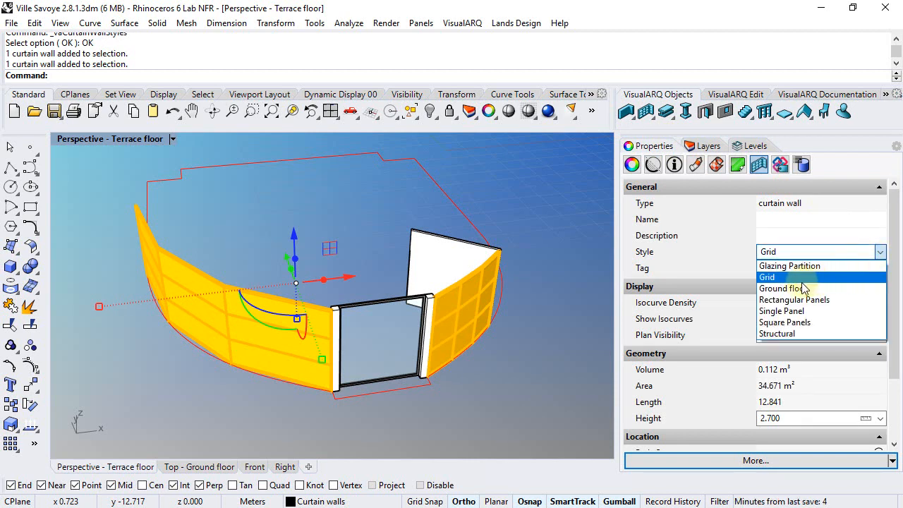
Assign the Ground floor style to the selected curved curtain walls
{"action": "left_click", "coordinate": [783, 287]}
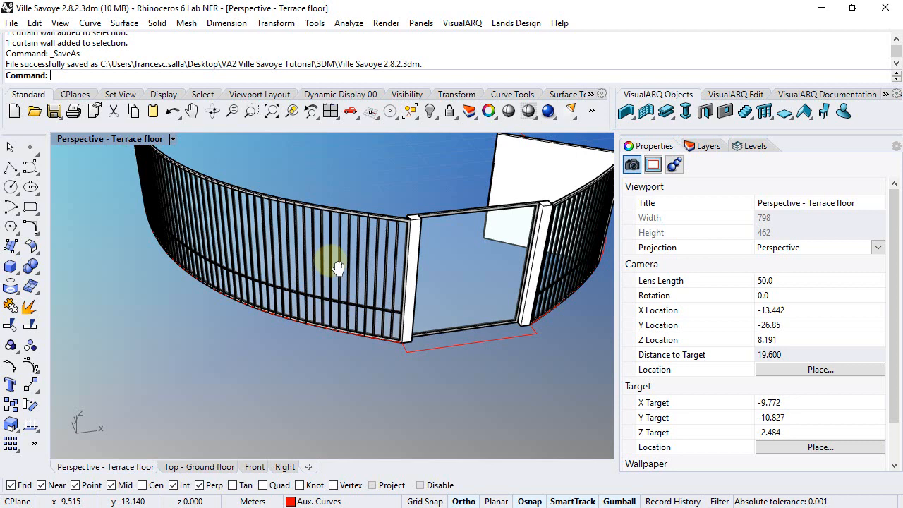
Switch the Ground floor style to Curved panel and apply it to the walls
{"action": "left_click", "coordinate": [644, 112]}
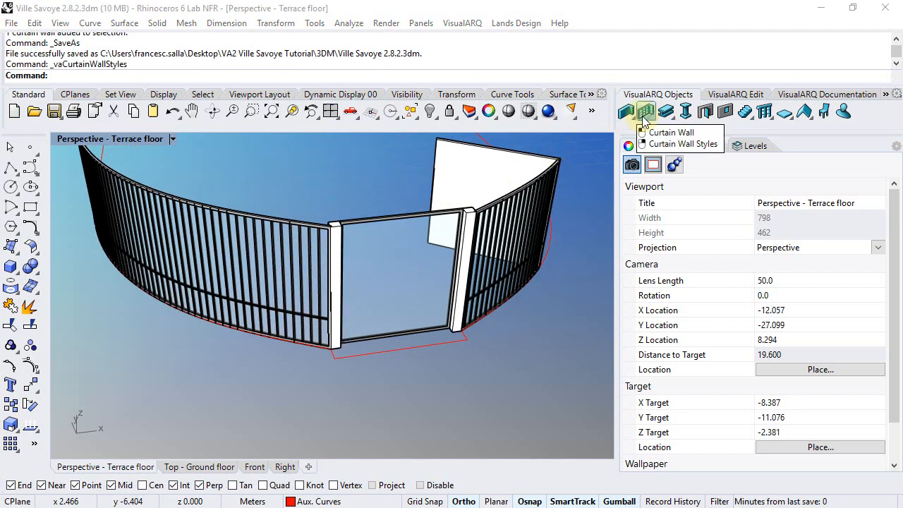
{"action": "left_click", "coordinate": [682, 144]}
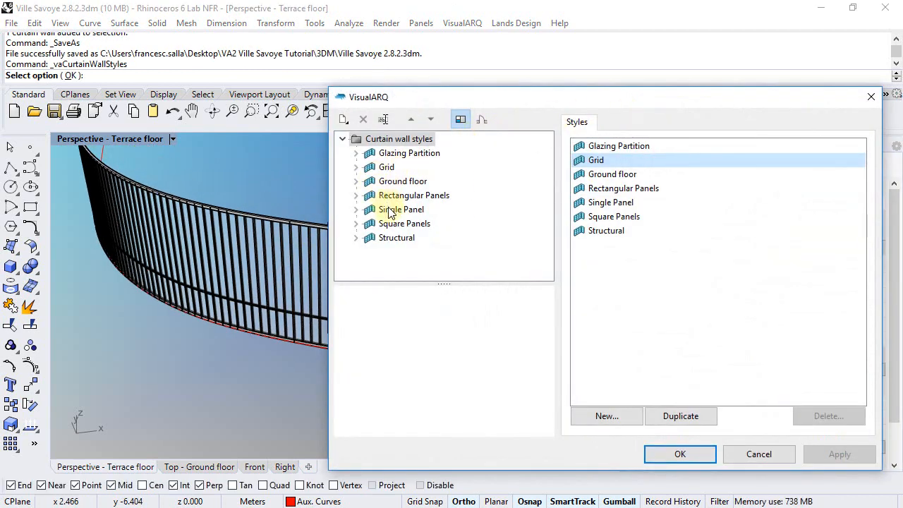
{"action": "left_click", "coordinate": [404, 181]}
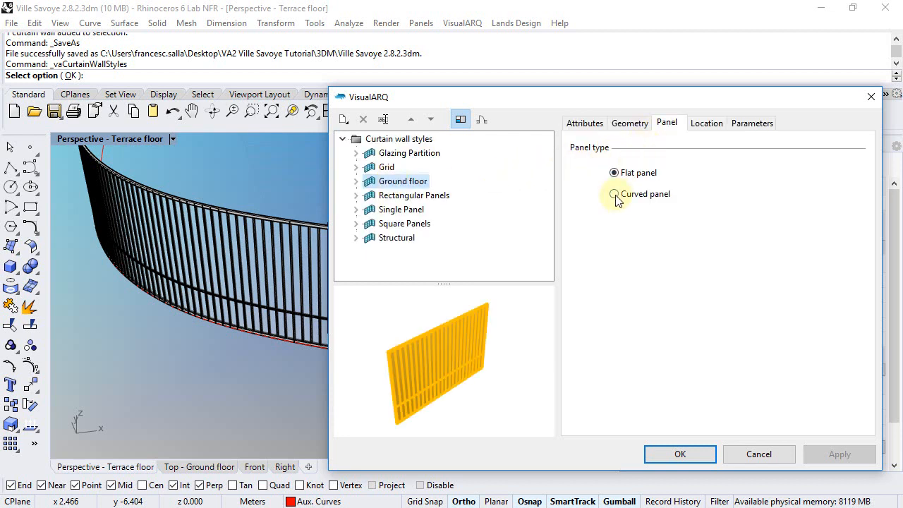
{"action": "left_click", "coordinate": [615, 194]}
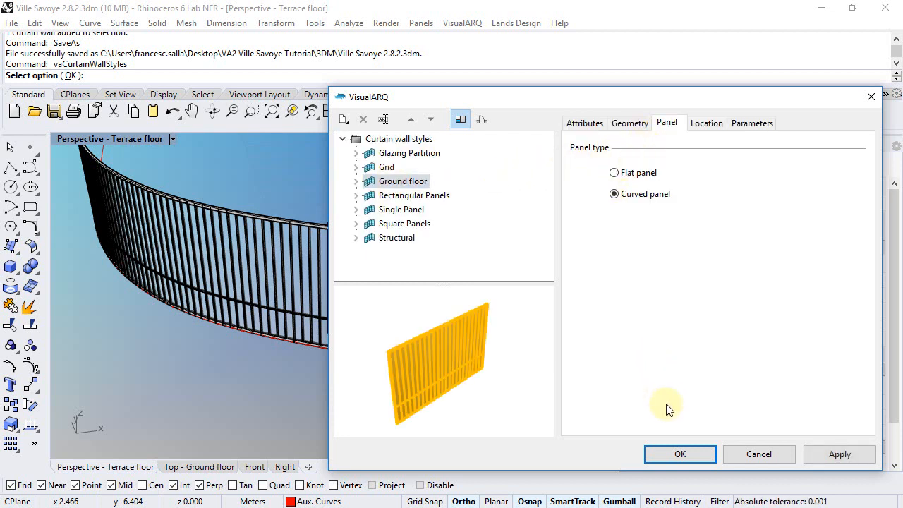
{"action": "left_click", "coordinate": [840, 454]}
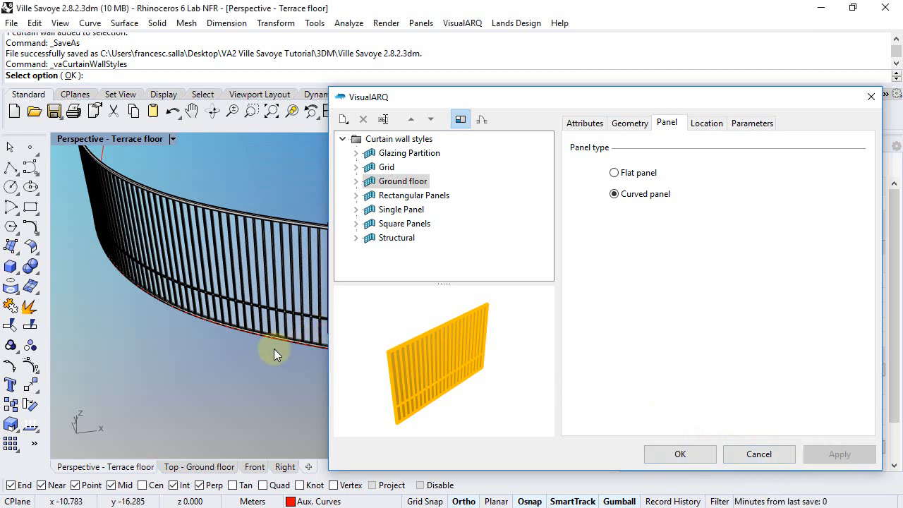
{"action": "mouse_move", "coordinate": [220, 333]}
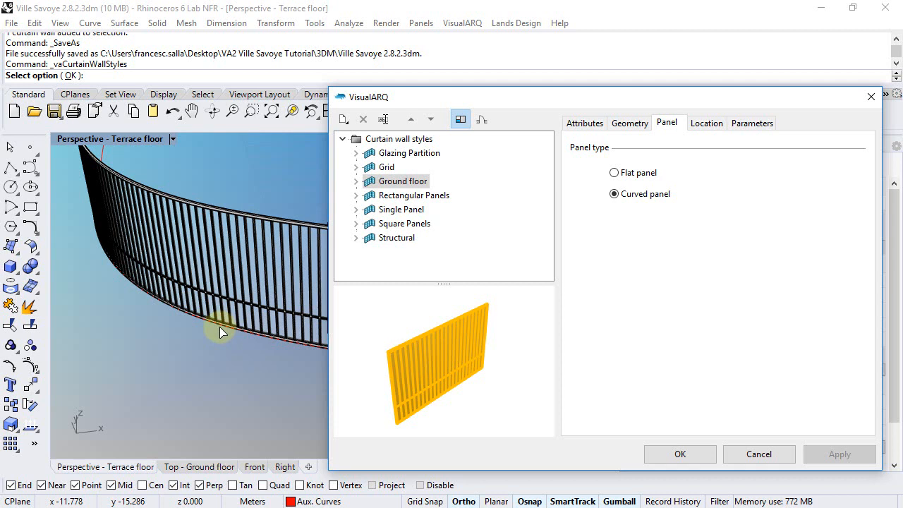
{"action": "mouse_move", "coordinate": [101, 251]}
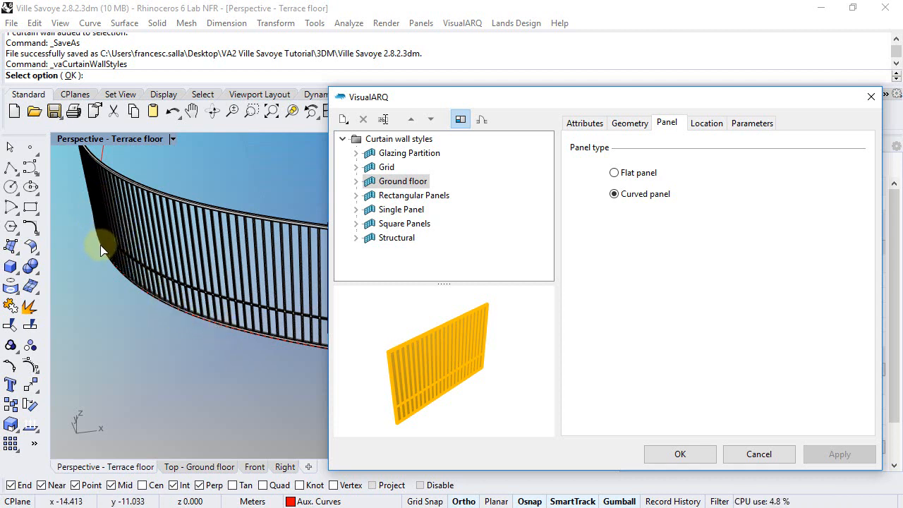
{"action": "mouse_move", "coordinate": [316, 355]}
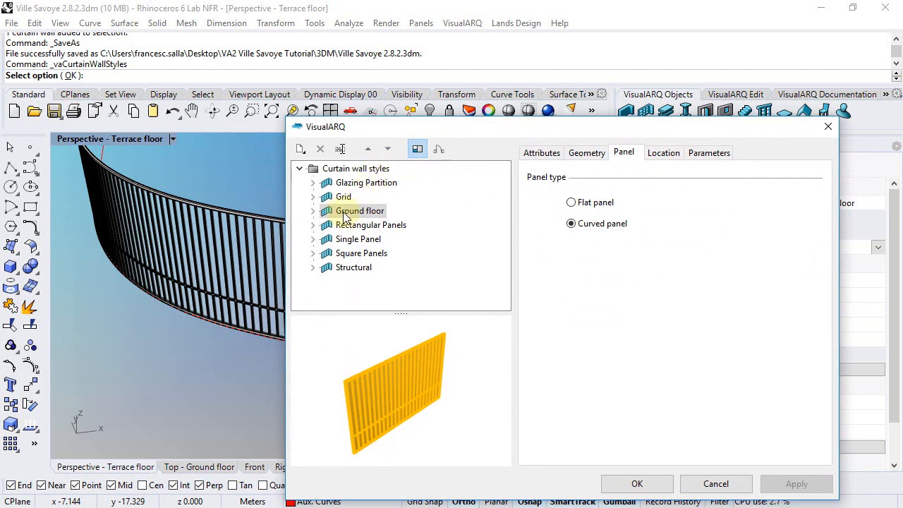
Set Ground floor's horizontal frame width to 0.08 and bring up the style's context actions
{"action": "left_click", "coordinate": [313, 210]}
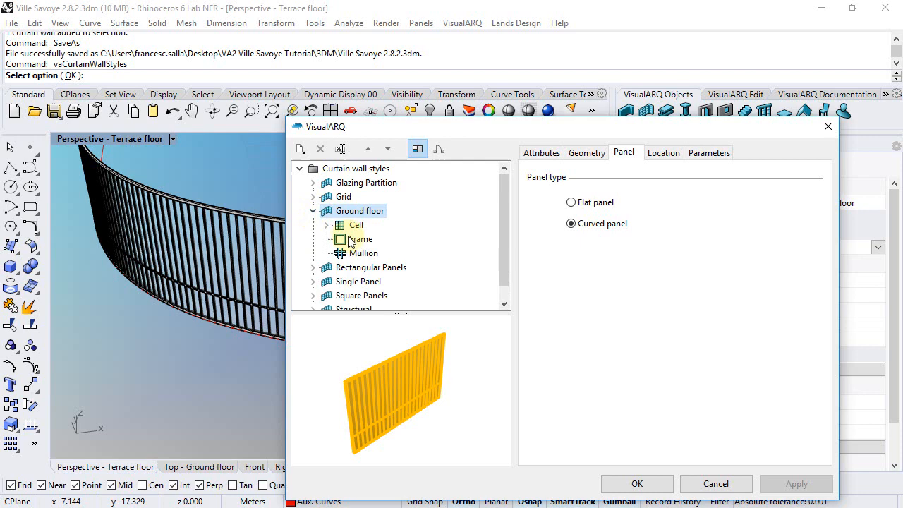
{"action": "left_click", "coordinate": [361, 238]}
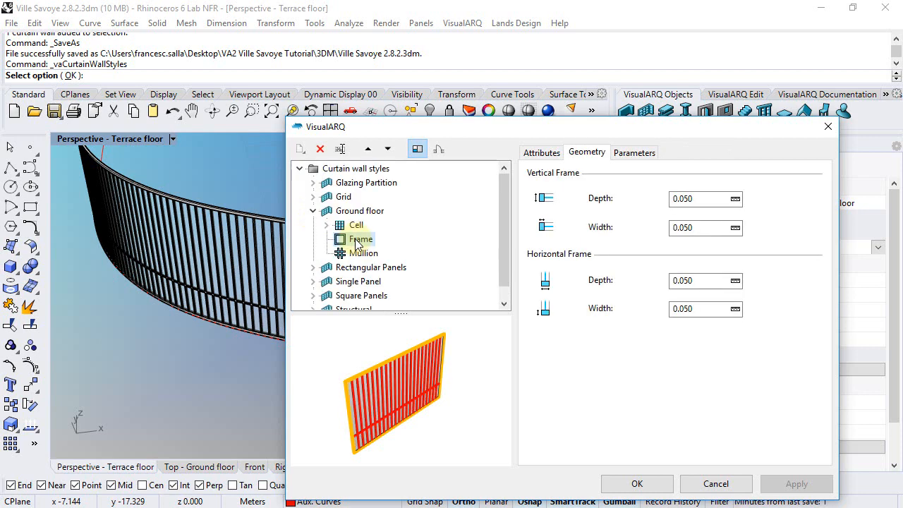
{"action": "left_click", "coordinate": [698, 308]}
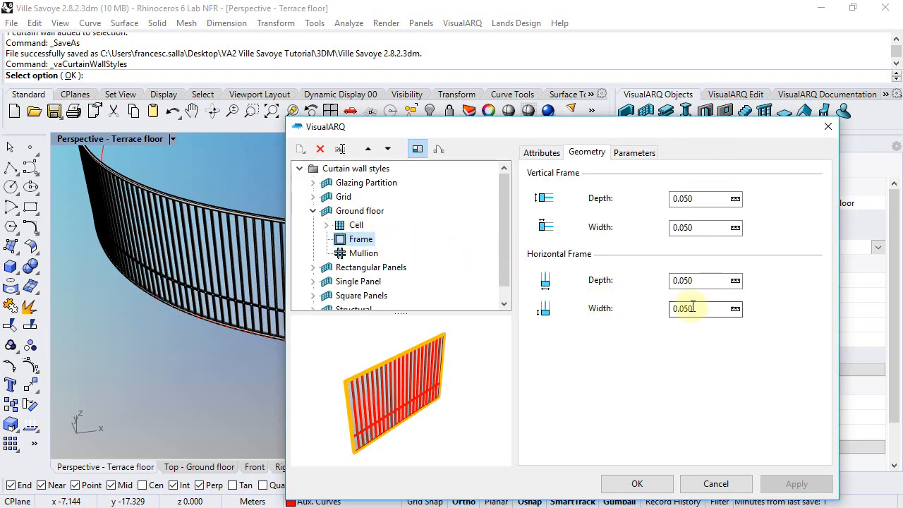
{"action": "type", "text": "0.08"}
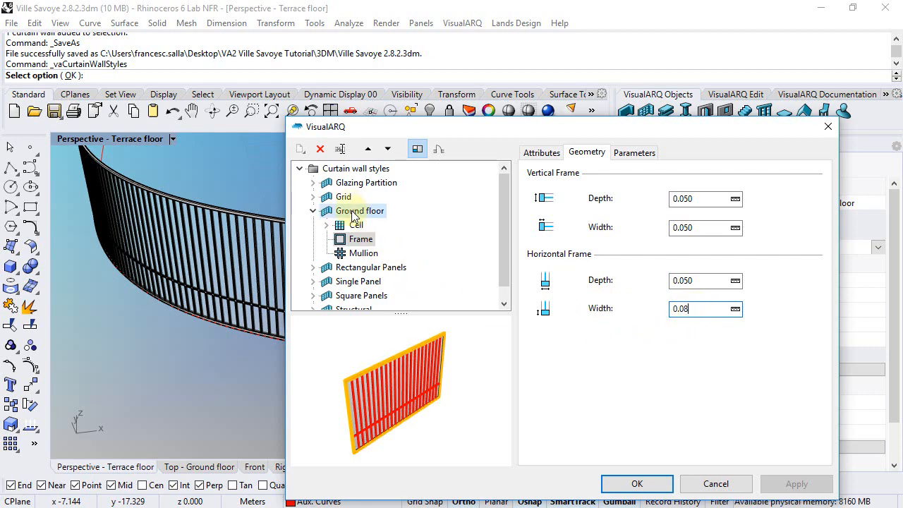
{"action": "right_click", "coordinate": [358, 210]}
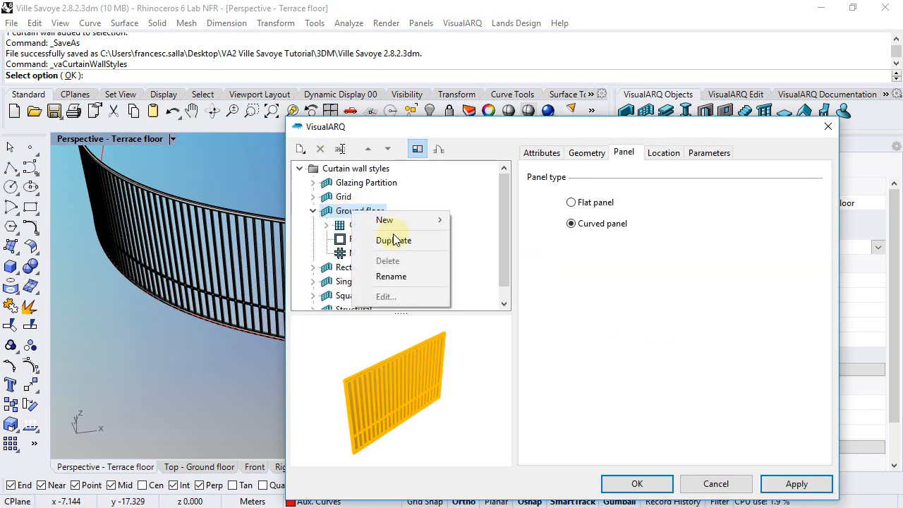
Duplicate the Ground floor style and remove all divisions from its Cell 02
{"action": "left_click", "coordinate": [392, 239]}
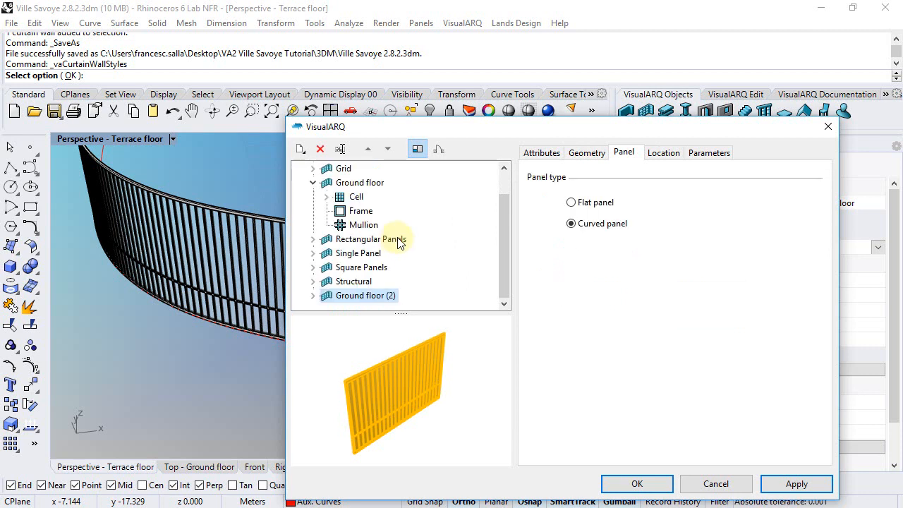
{"action": "mouse_move", "coordinate": [315, 303]}
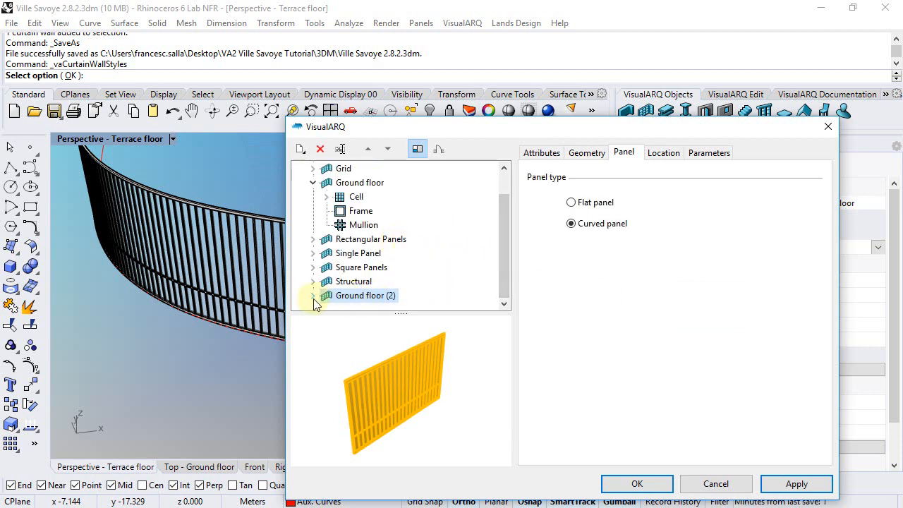
{"action": "left_click", "coordinate": [313, 296]}
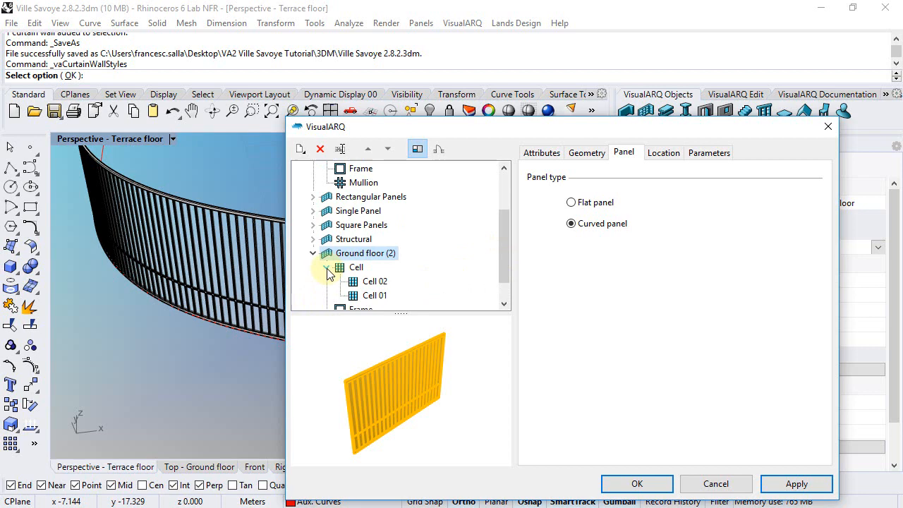
{"action": "left_click", "coordinate": [375, 281]}
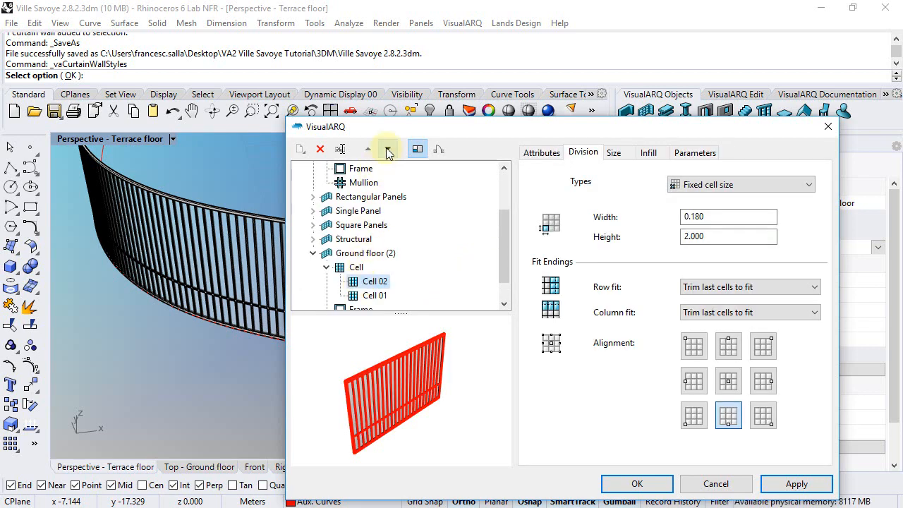
{"action": "left_click", "coordinate": [387, 149]}
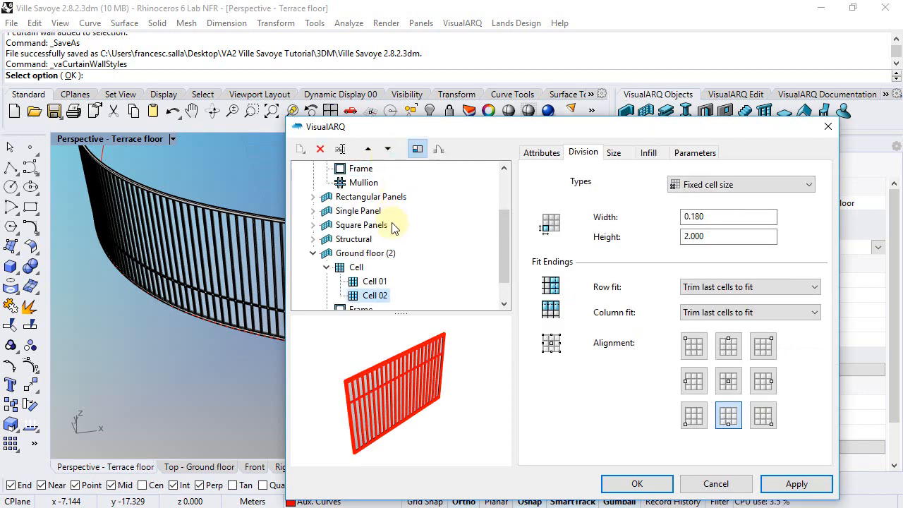
{"action": "mouse_move", "coordinate": [697, 270]}
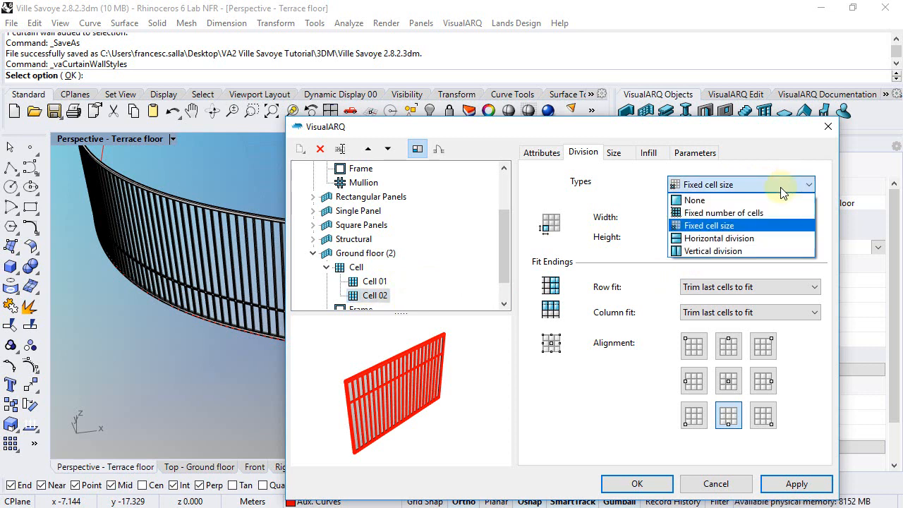
{"action": "left_click", "coordinate": [694, 201]}
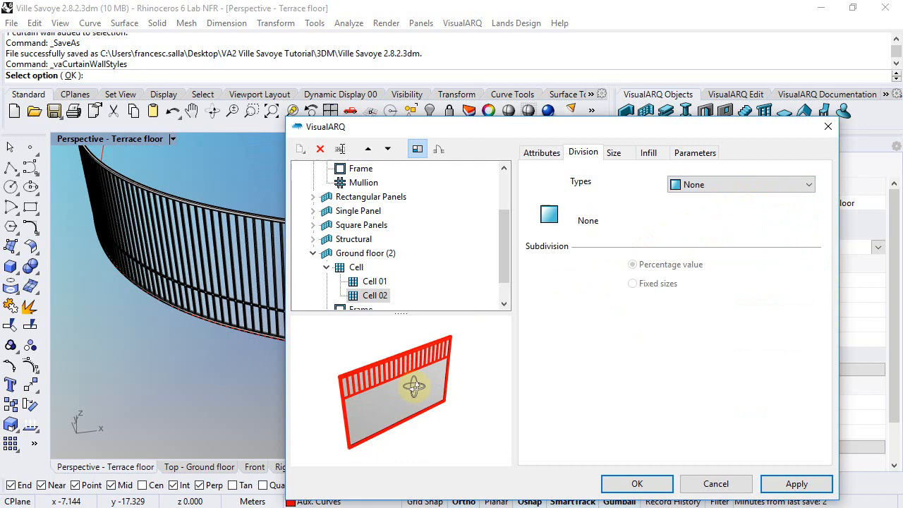
Split the copy's Cell 01 into a fixed number of cells, 2 columns by 1 row
{"action": "left_click", "coordinate": [376, 281]}
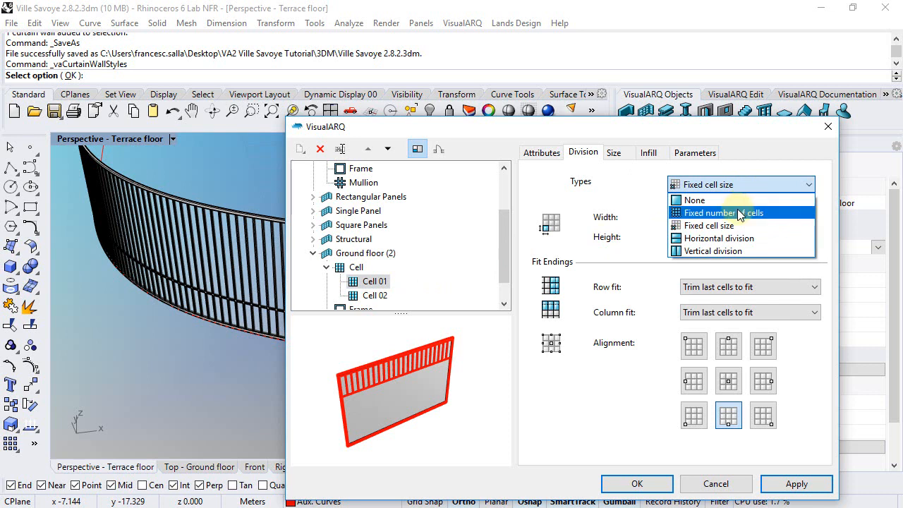
{"action": "left_click", "coordinate": [722, 211]}
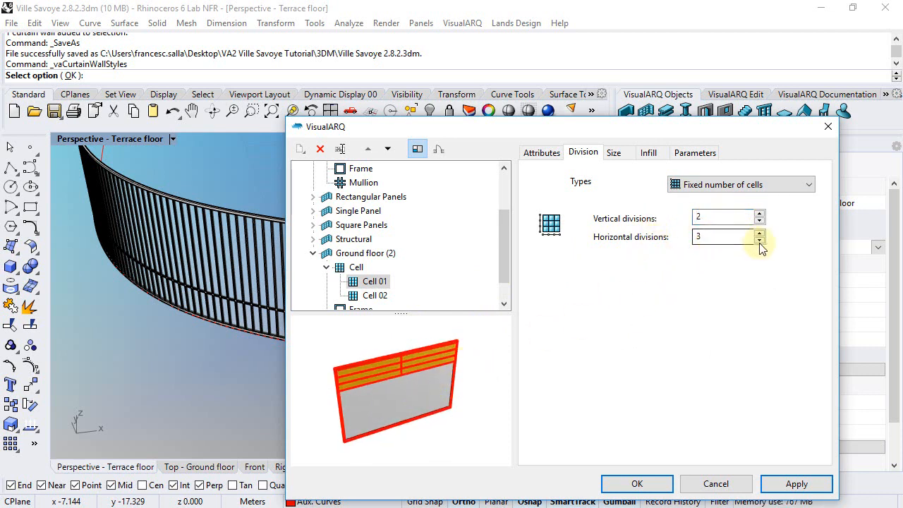
{"action": "left_click", "coordinate": [759, 239]}
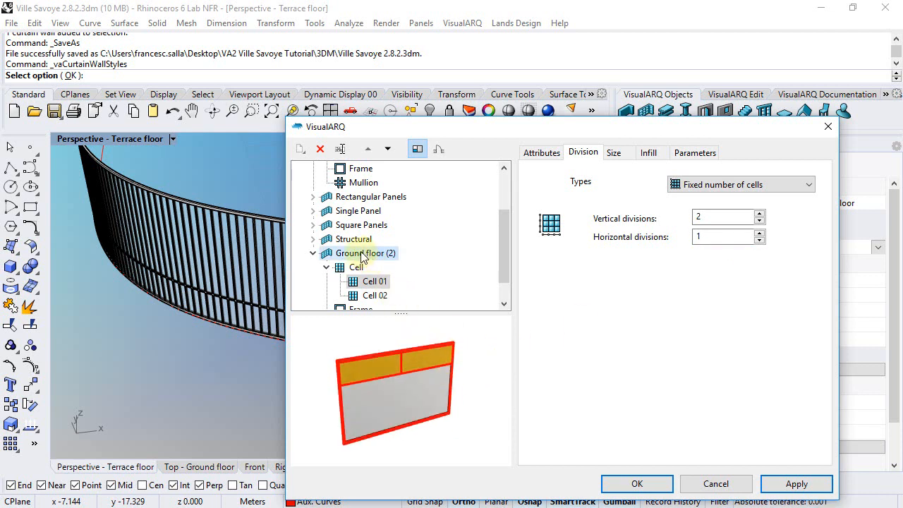
Rename the copied style to 'Entrance' and confirm the style changes
{"action": "left_click", "coordinate": [360, 252]}
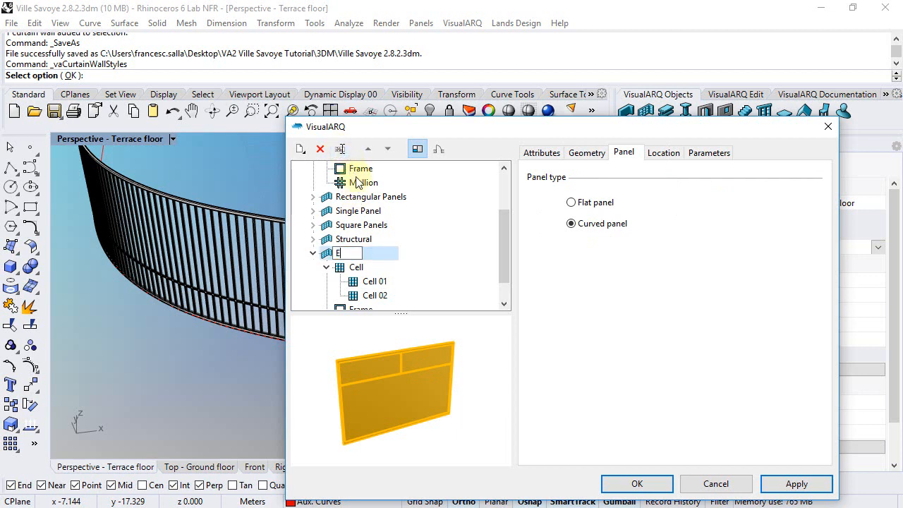
{"action": "type", "text": "Entrance"}
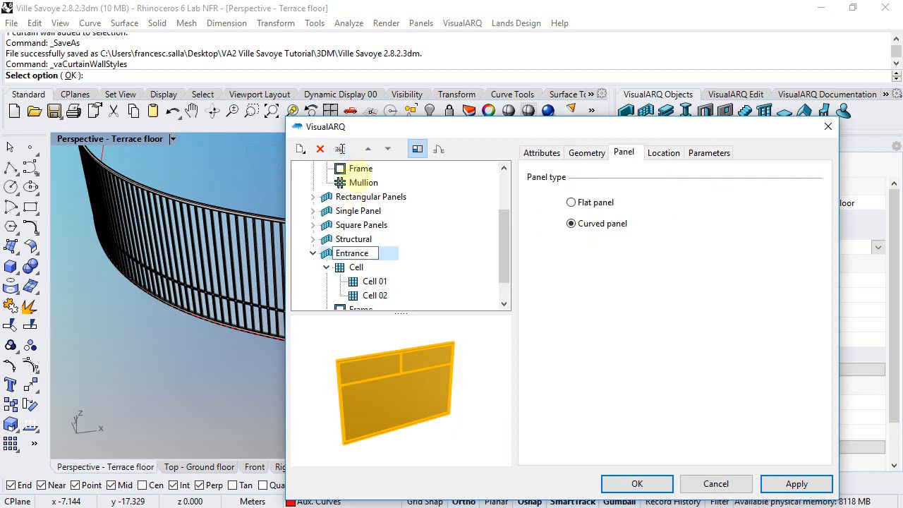
{"action": "left_click", "coordinate": [636, 483]}
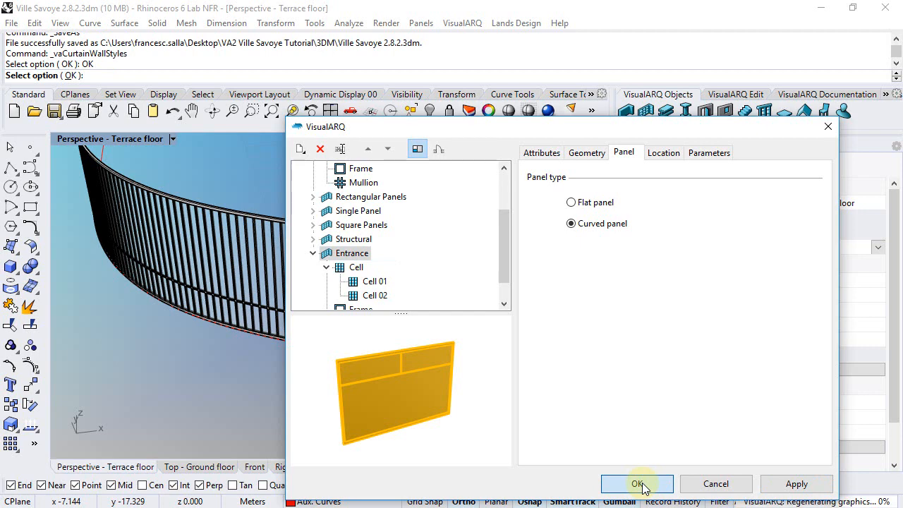
{"action": "left_click", "coordinate": [637, 483]}
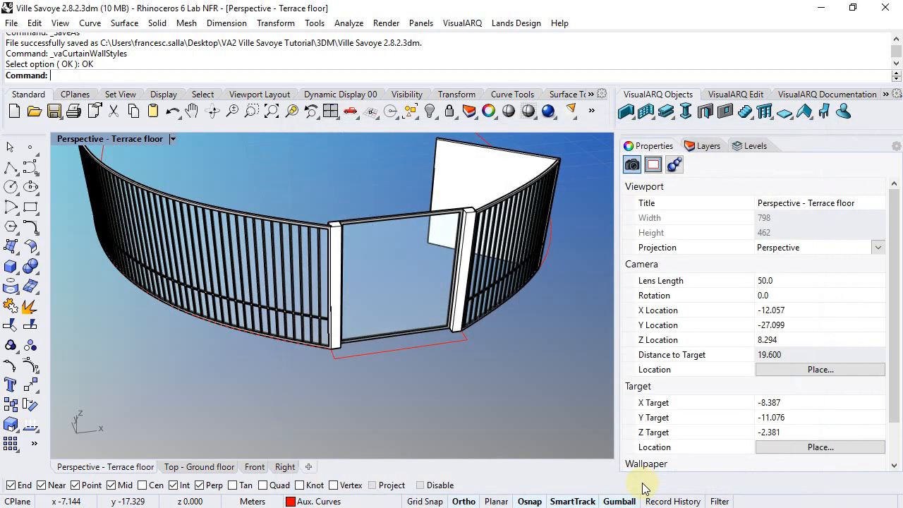
{"action": "mouse_move", "coordinate": [293, 313]}
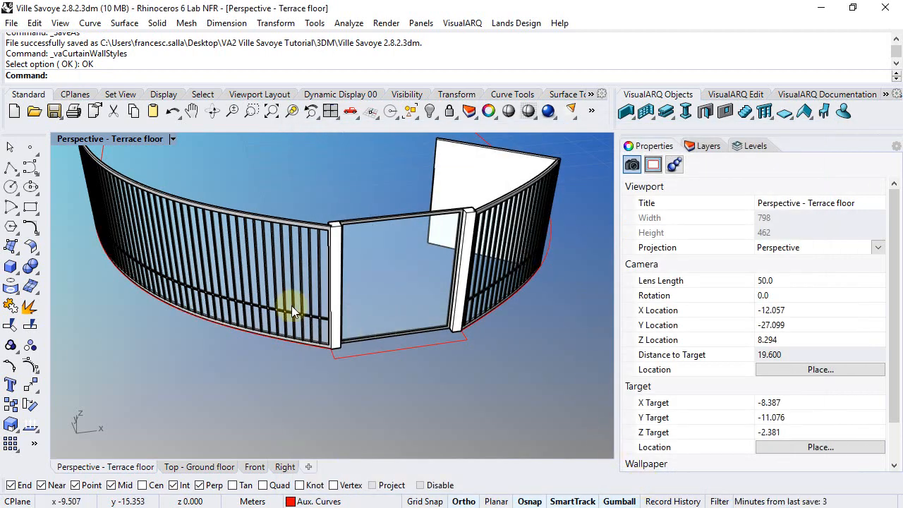
Assign the Entrance curtain wall style to the entrance panel and save as version 2.8.3
{"action": "left_click", "coordinate": [383, 223]}
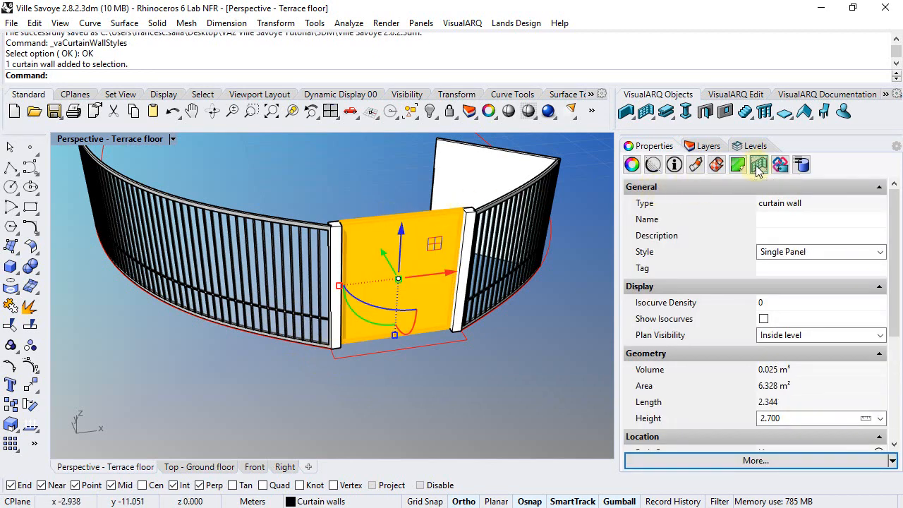
{"action": "left_click", "coordinate": [878, 251]}
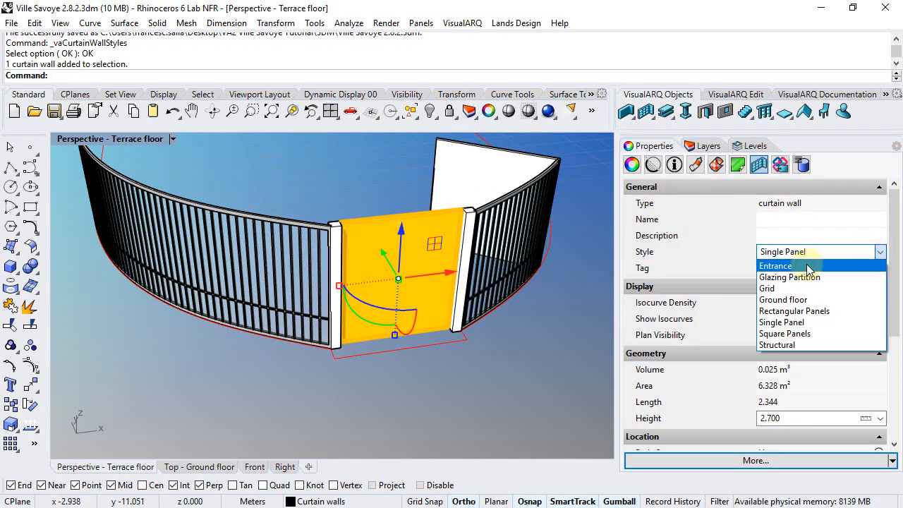
{"action": "left_click", "coordinate": [776, 266]}
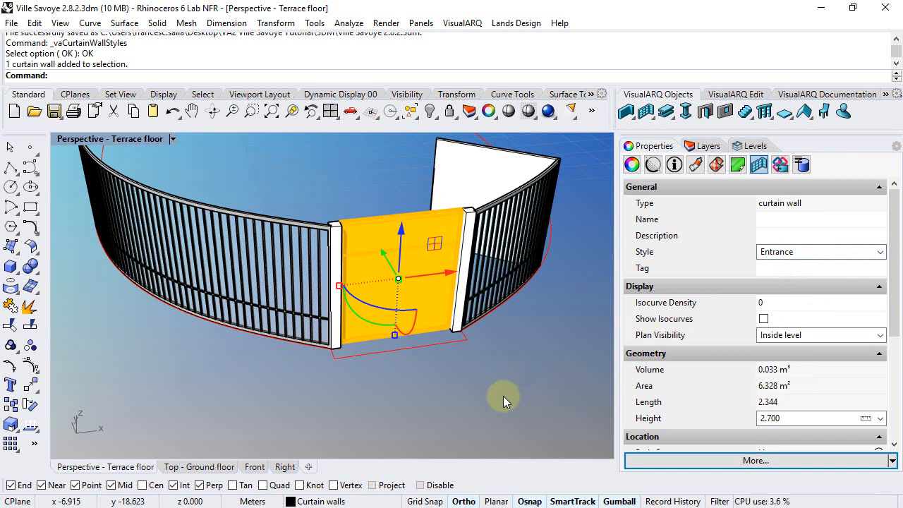
{"action": "left_click", "coordinate": [505, 398]}
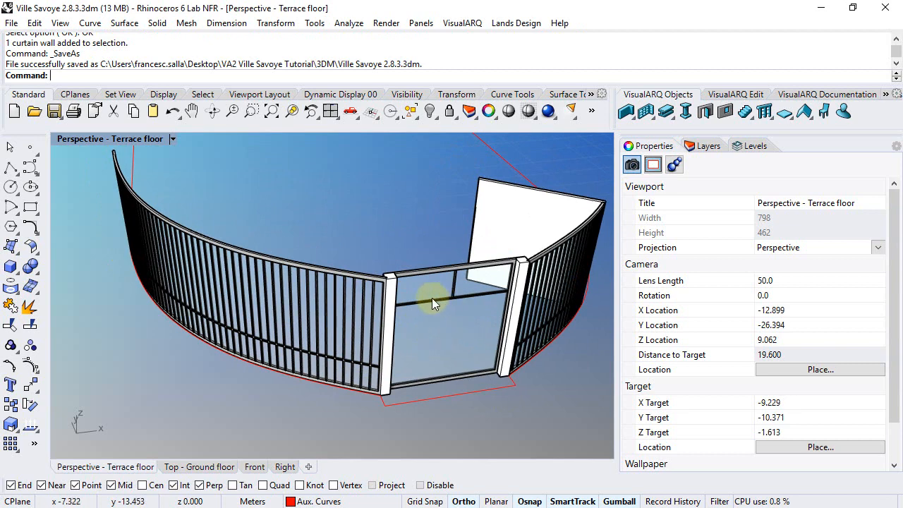
{"action": "mouse_move", "coordinate": [435, 321]}
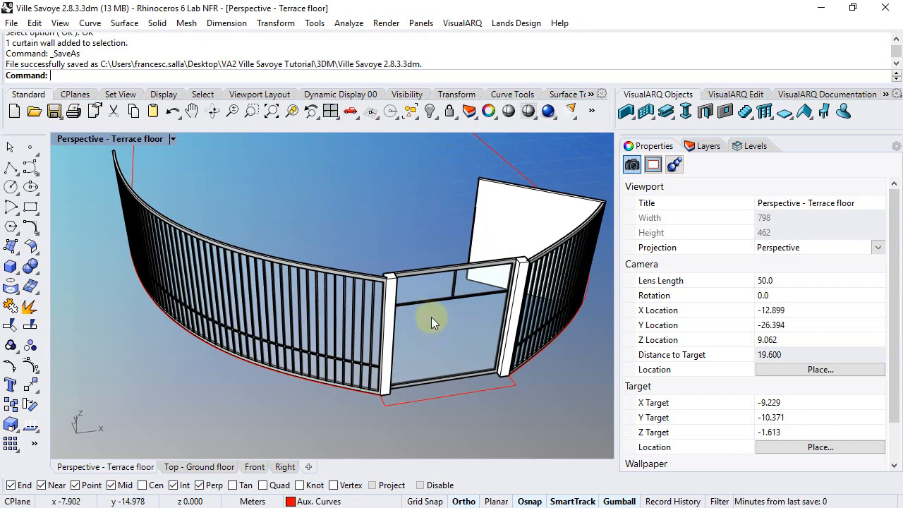
{"action": "left_click_drag", "start_coordinate": [435, 322], "coordinate": [318, 321]}
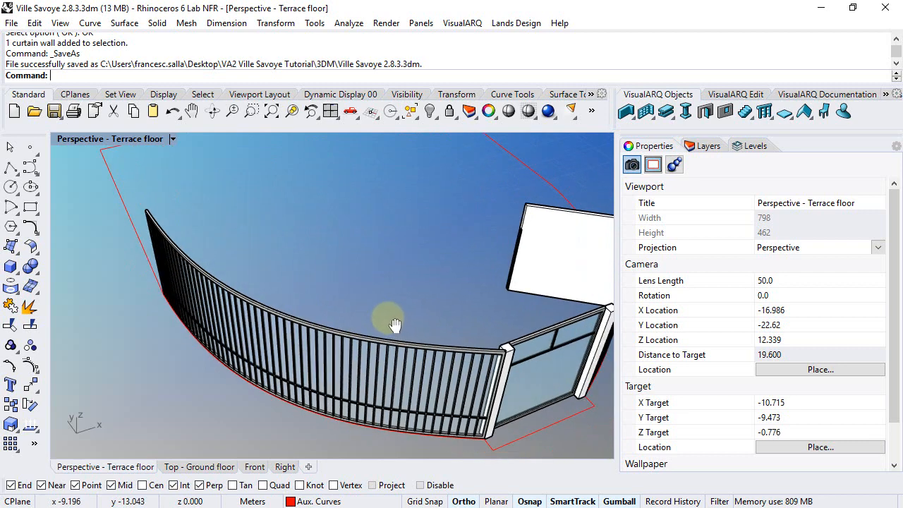
Start vaDoor on the ground floor plan and choose the Hinged Double style, 1.791 by 2.000
{"action": "left_click", "coordinate": [705, 111]}
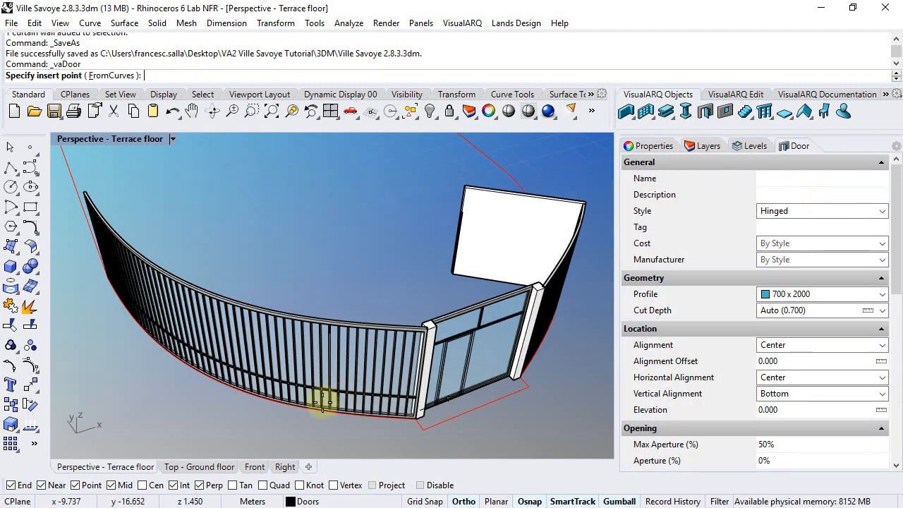
{"action": "left_click", "coordinate": [198, 466]}
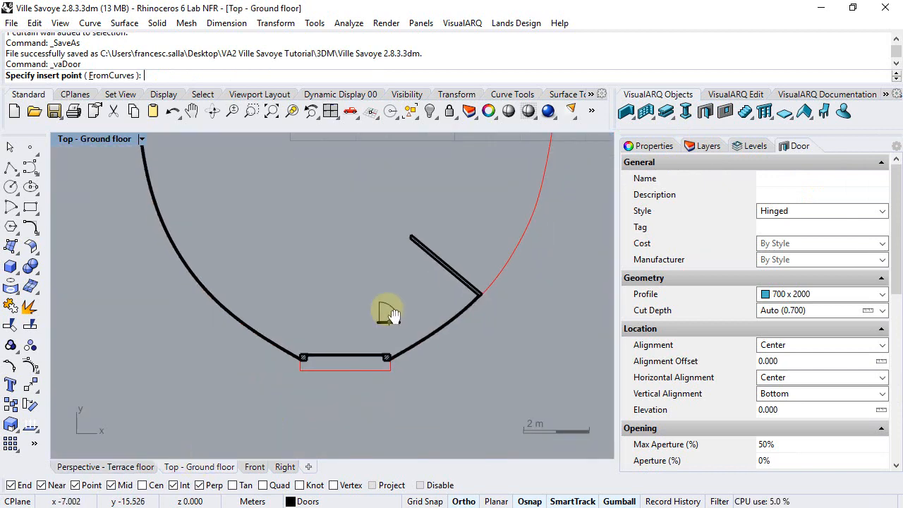
{"action": "left_click", "coordinate": [707, 146]}
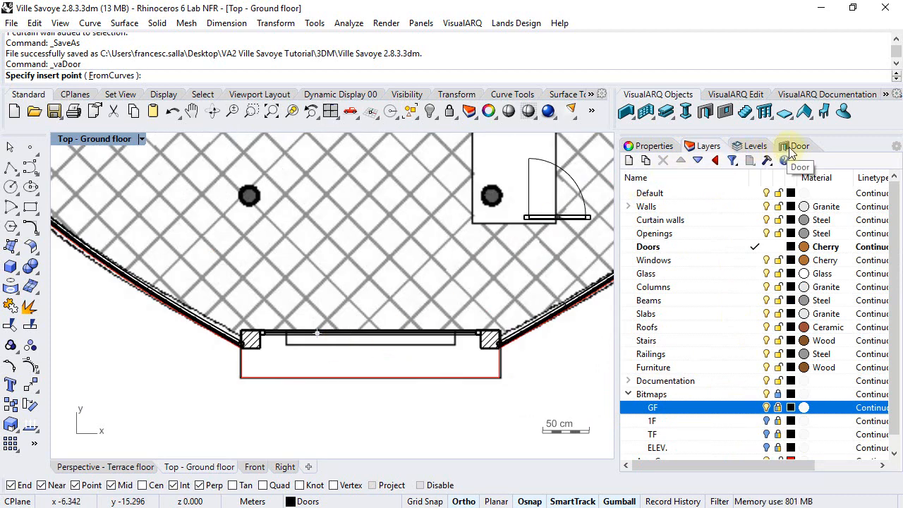
{"action": "left_click", "coordinate": [792, 146]}
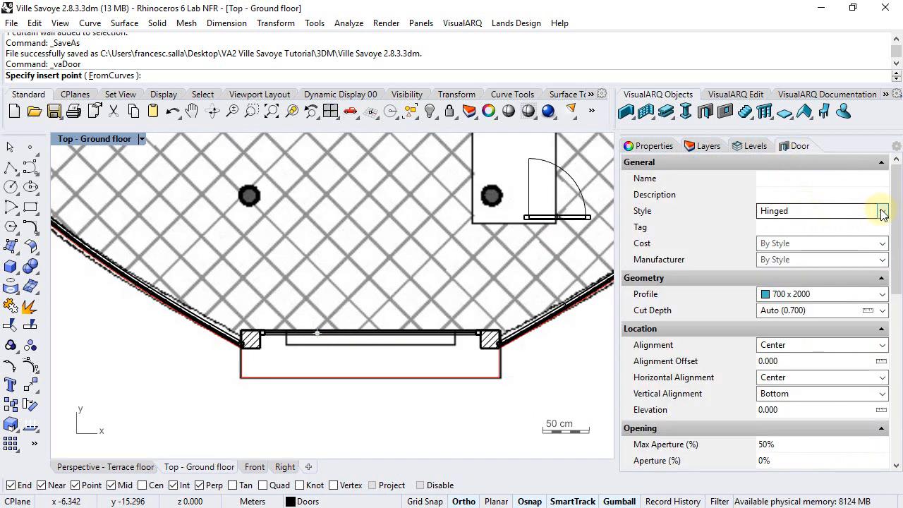
{"action": "left_click", "coordinate": [880, 210]}
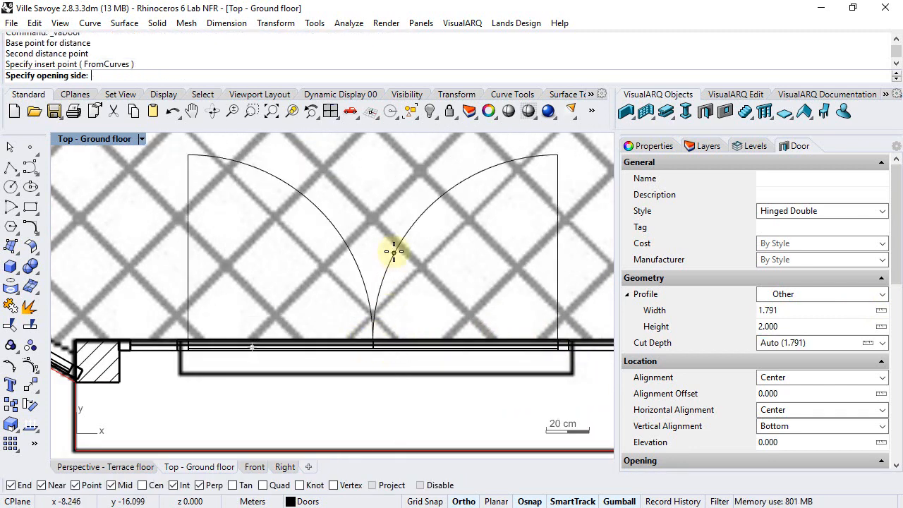
{"action": "mouse_move", "coordinate": [394, 245]}
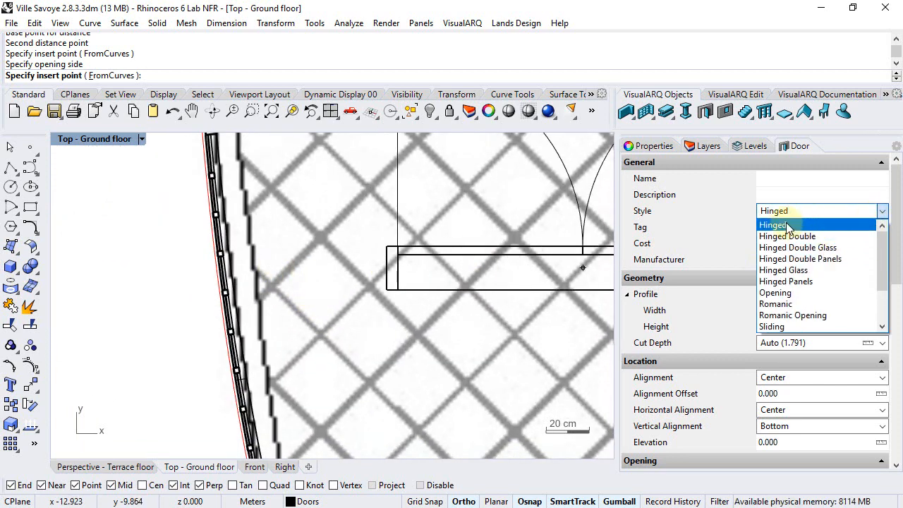
Place a single Hinged door 0.694 by 2.000 in the curved curtain wall and pick its opening side
{"action": "left_click", "coordinate": [773, 224]}
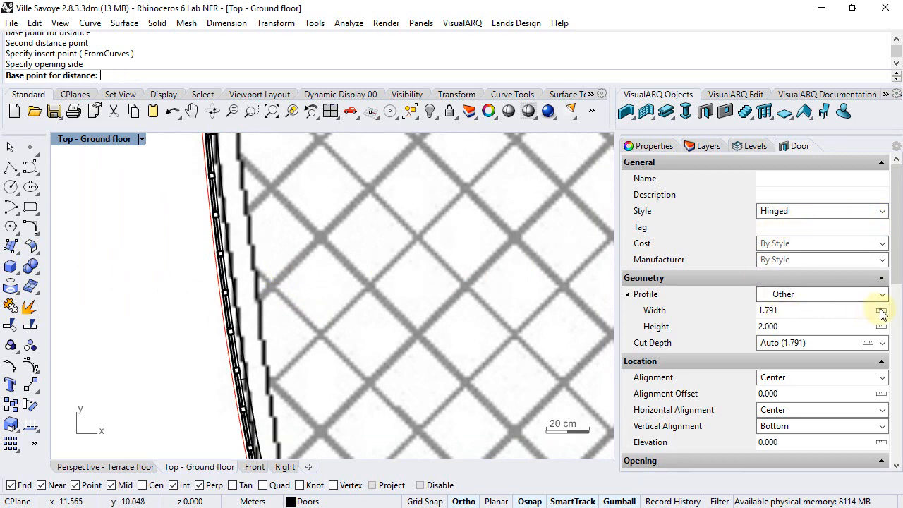
{"action": "mouse_move", "coordinate": [233, 184]}
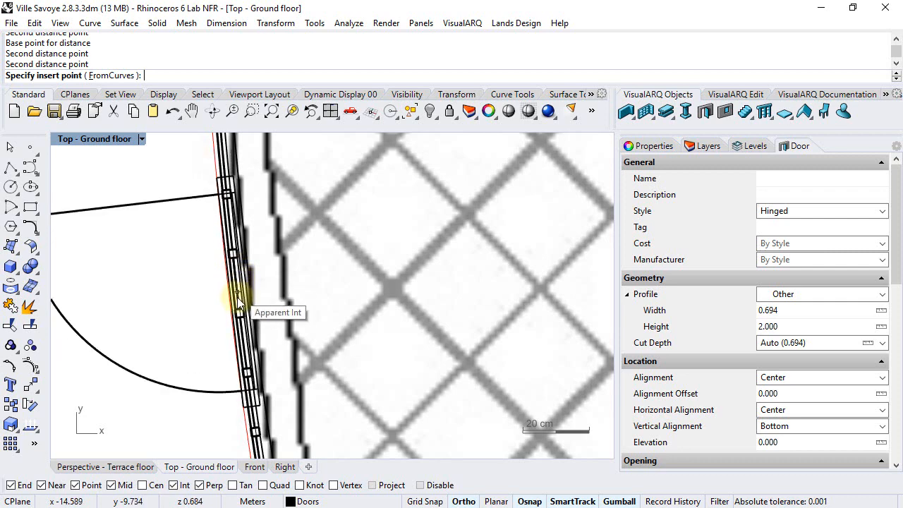
{"action": "left_click", "coordinate": [239, 299]}
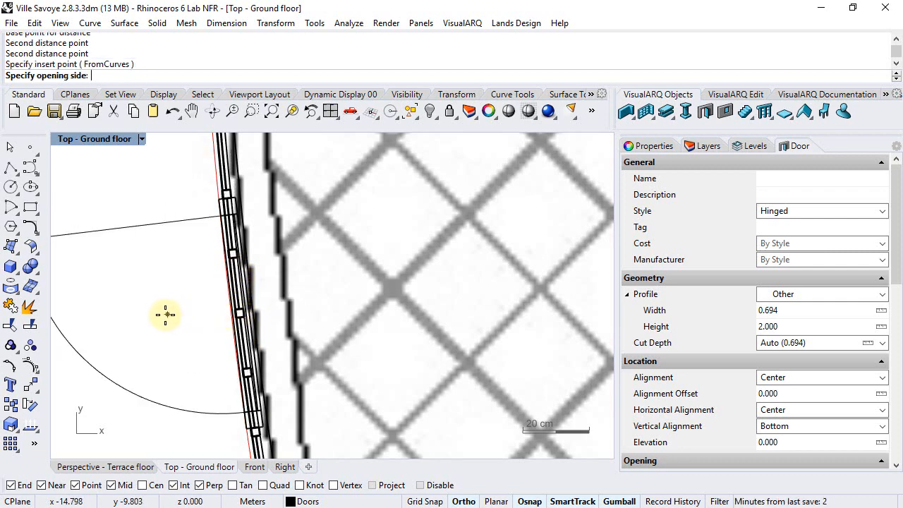
{"action": "left_click", "coordinate": [367, 274]}
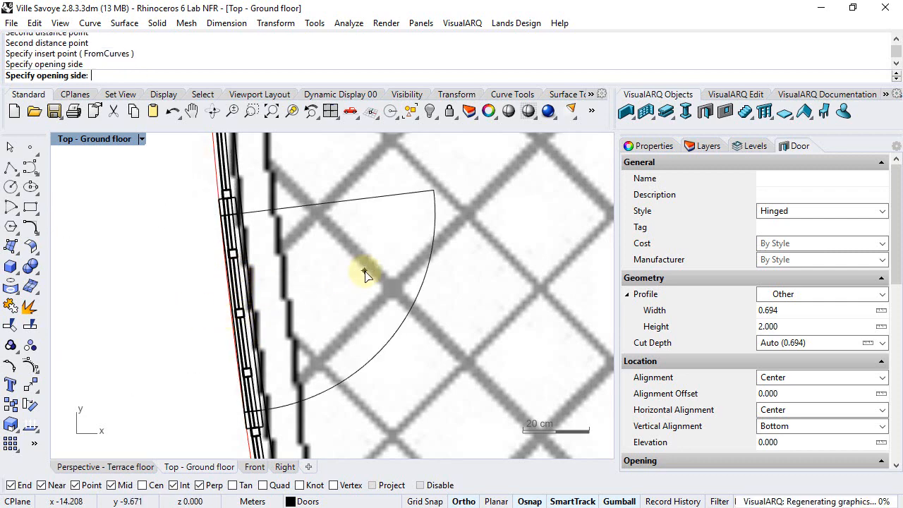
{"action": "mouse_move", "coordinate": [403, 257]}
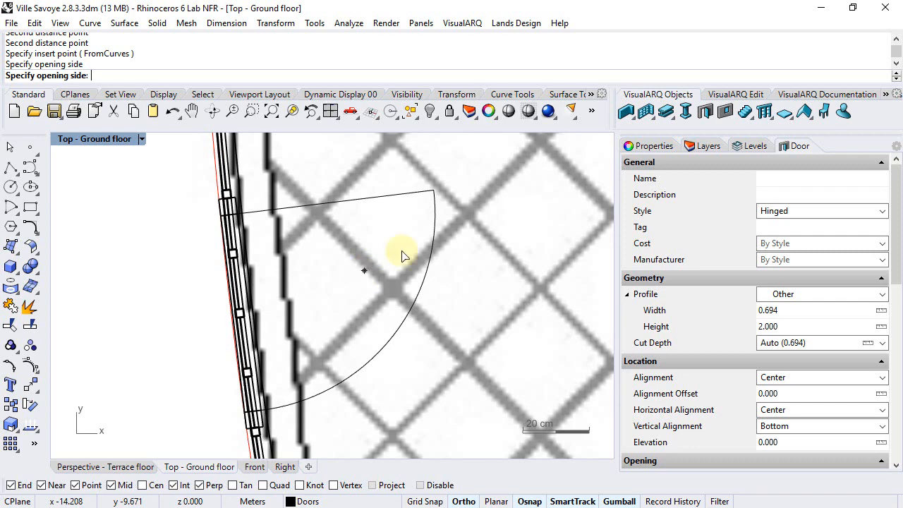